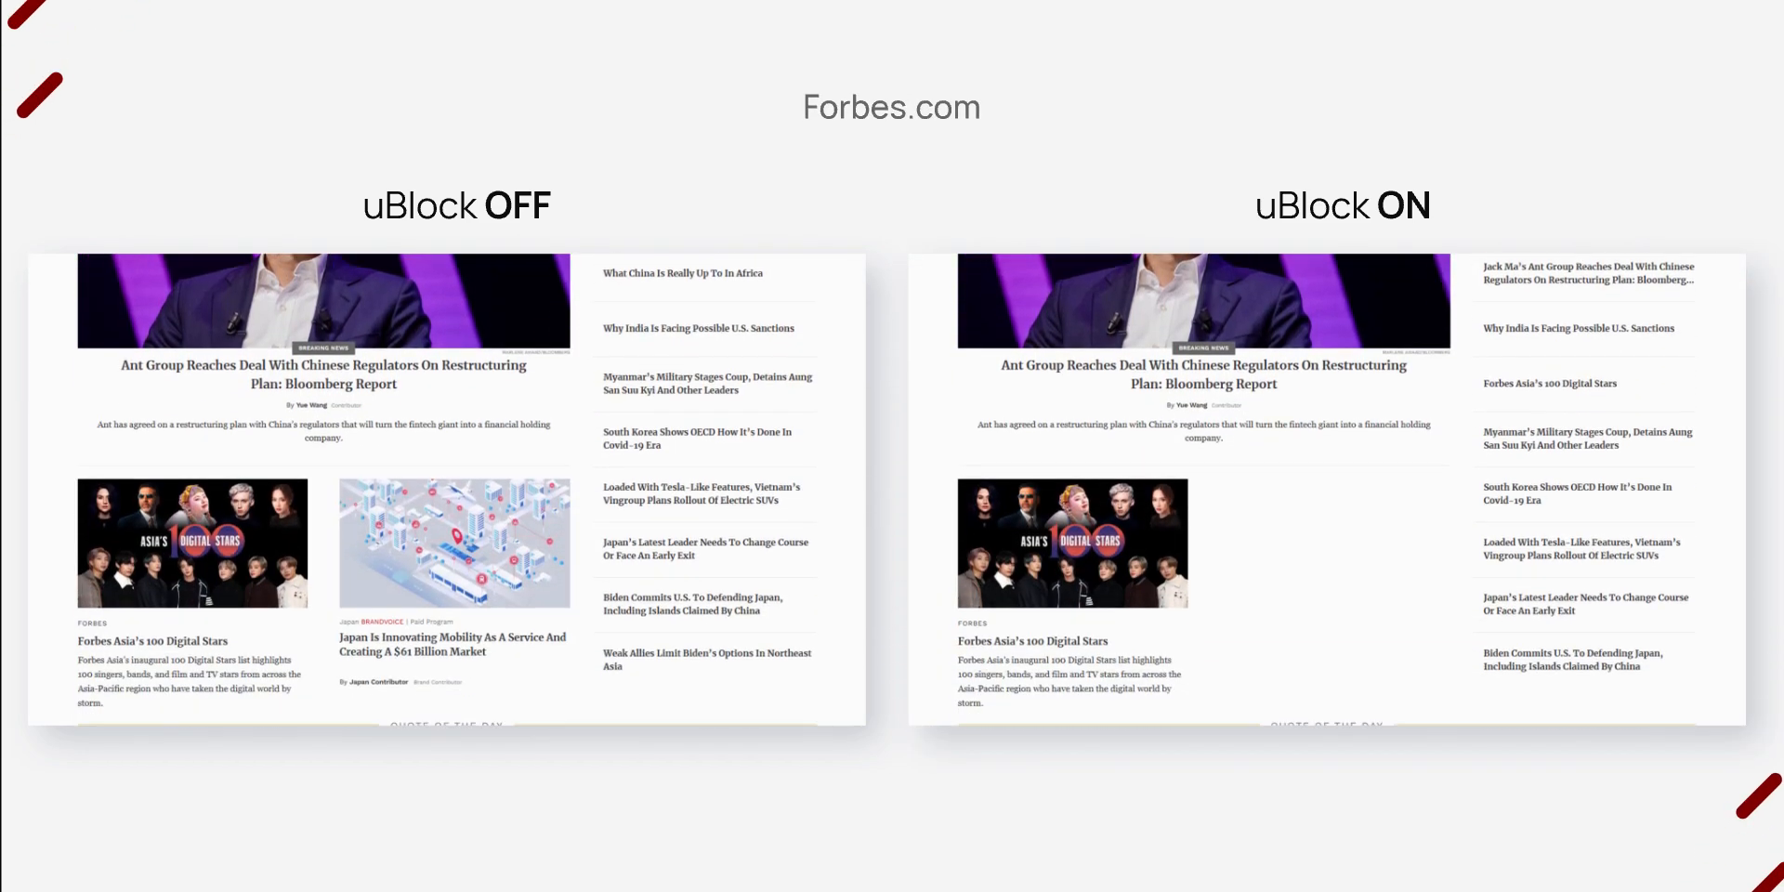
- Add twitter.com as a distracting site in Intention's settings and grant it access
scroll(down, 3)
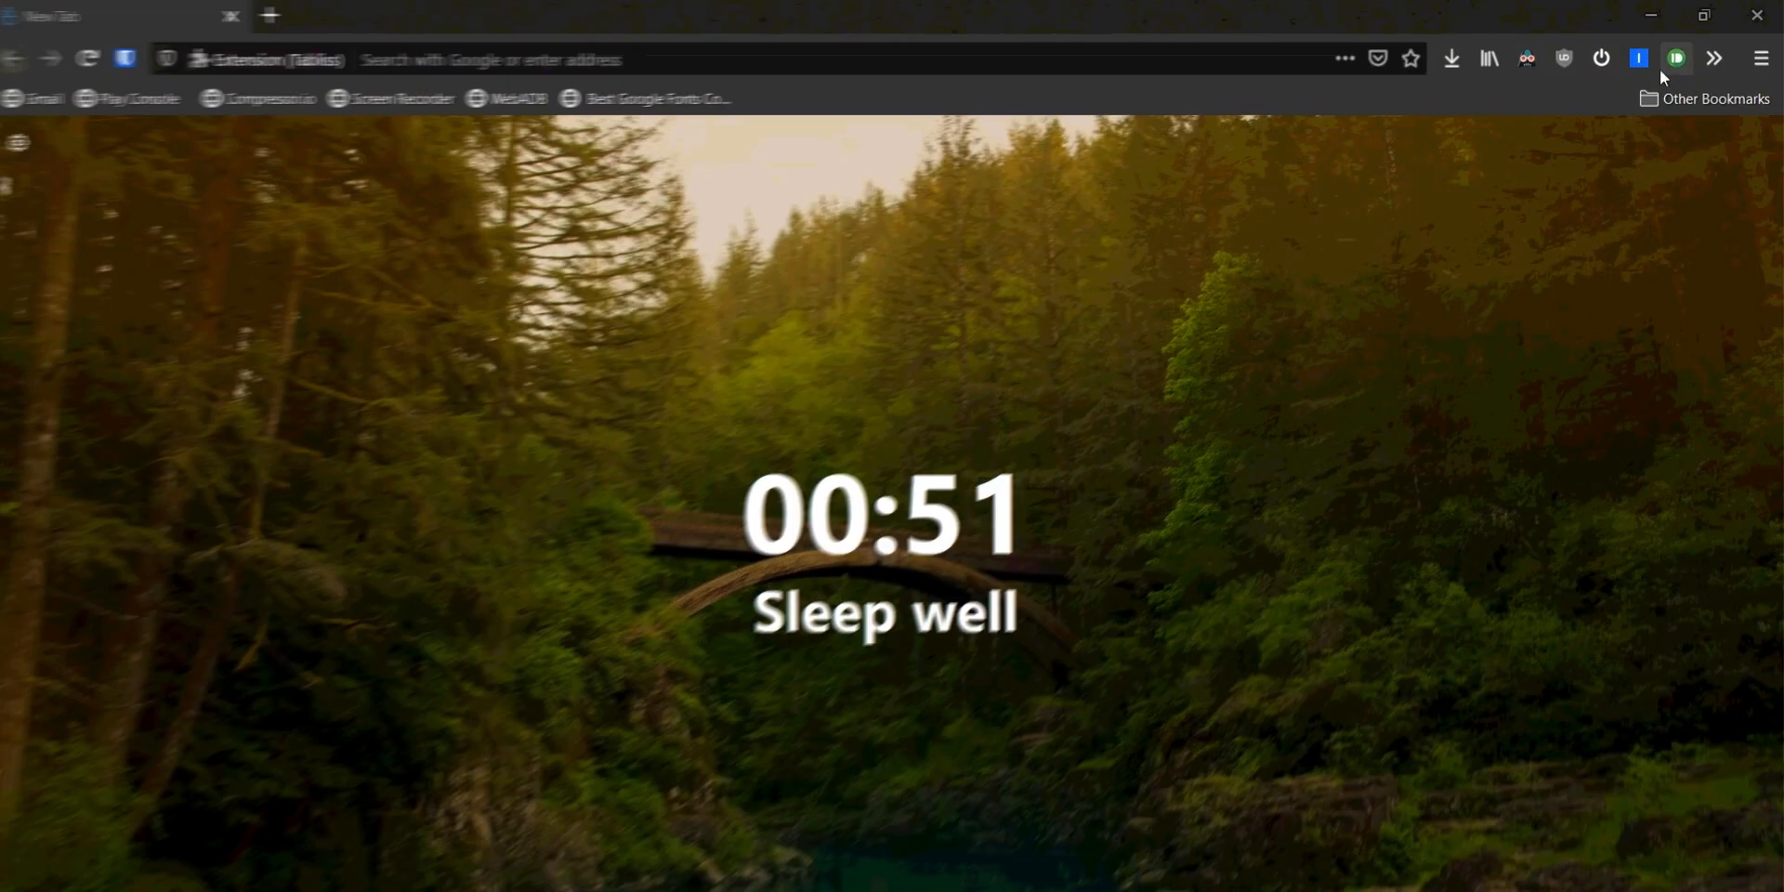
click(1638, 57)
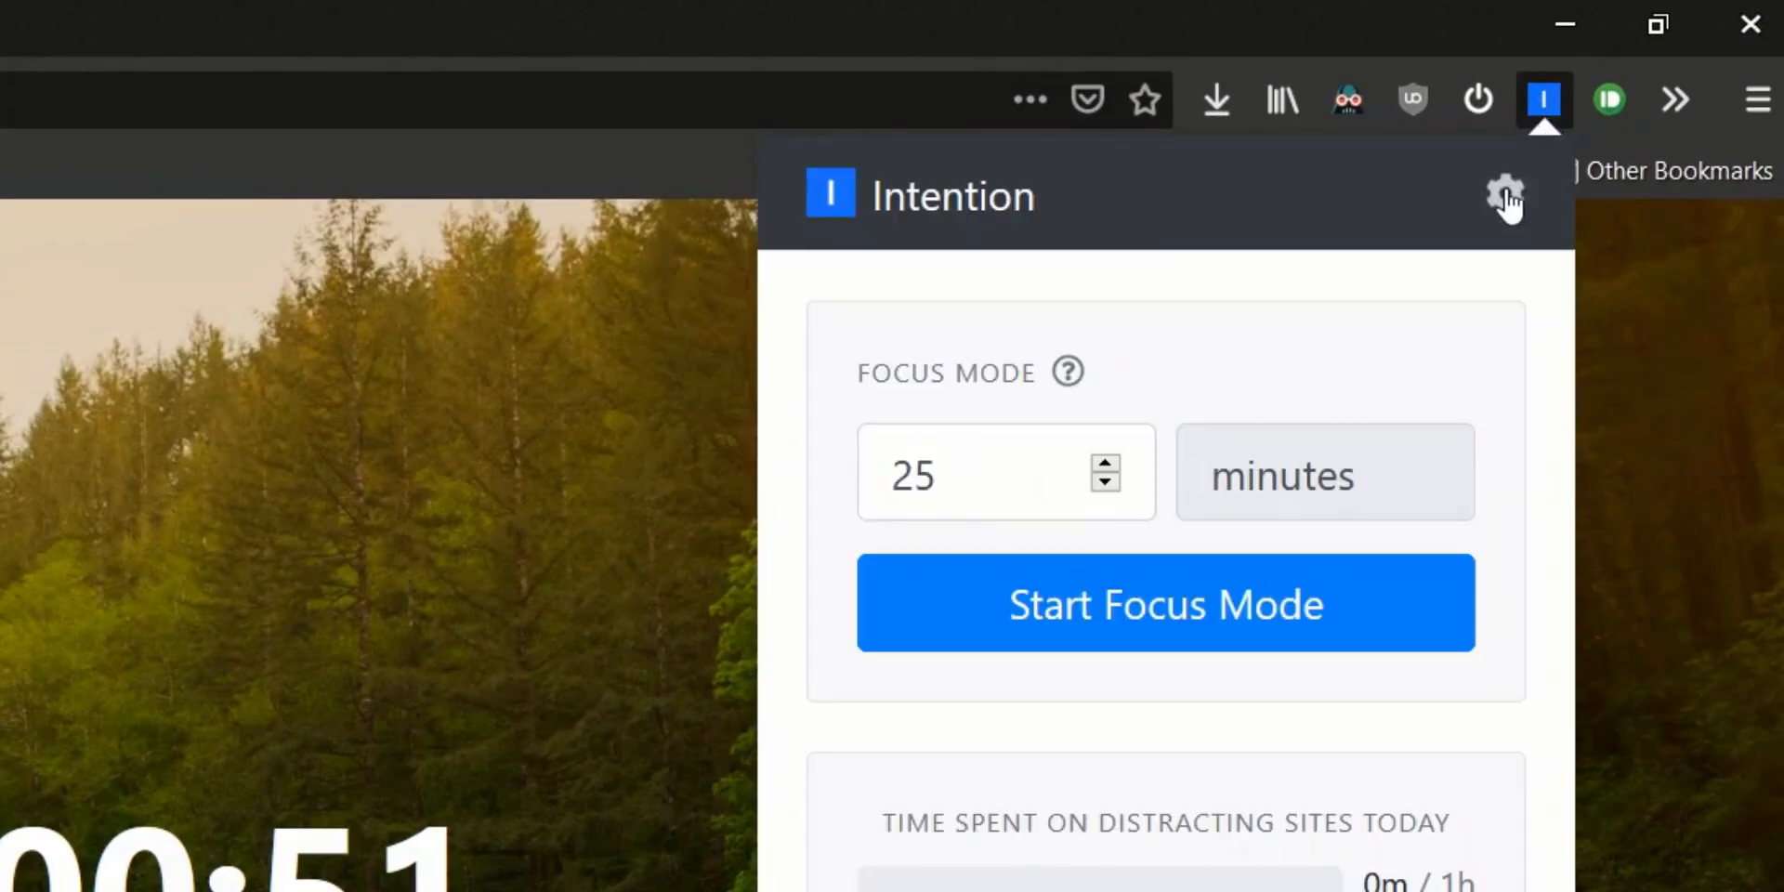
click(1505, 196)
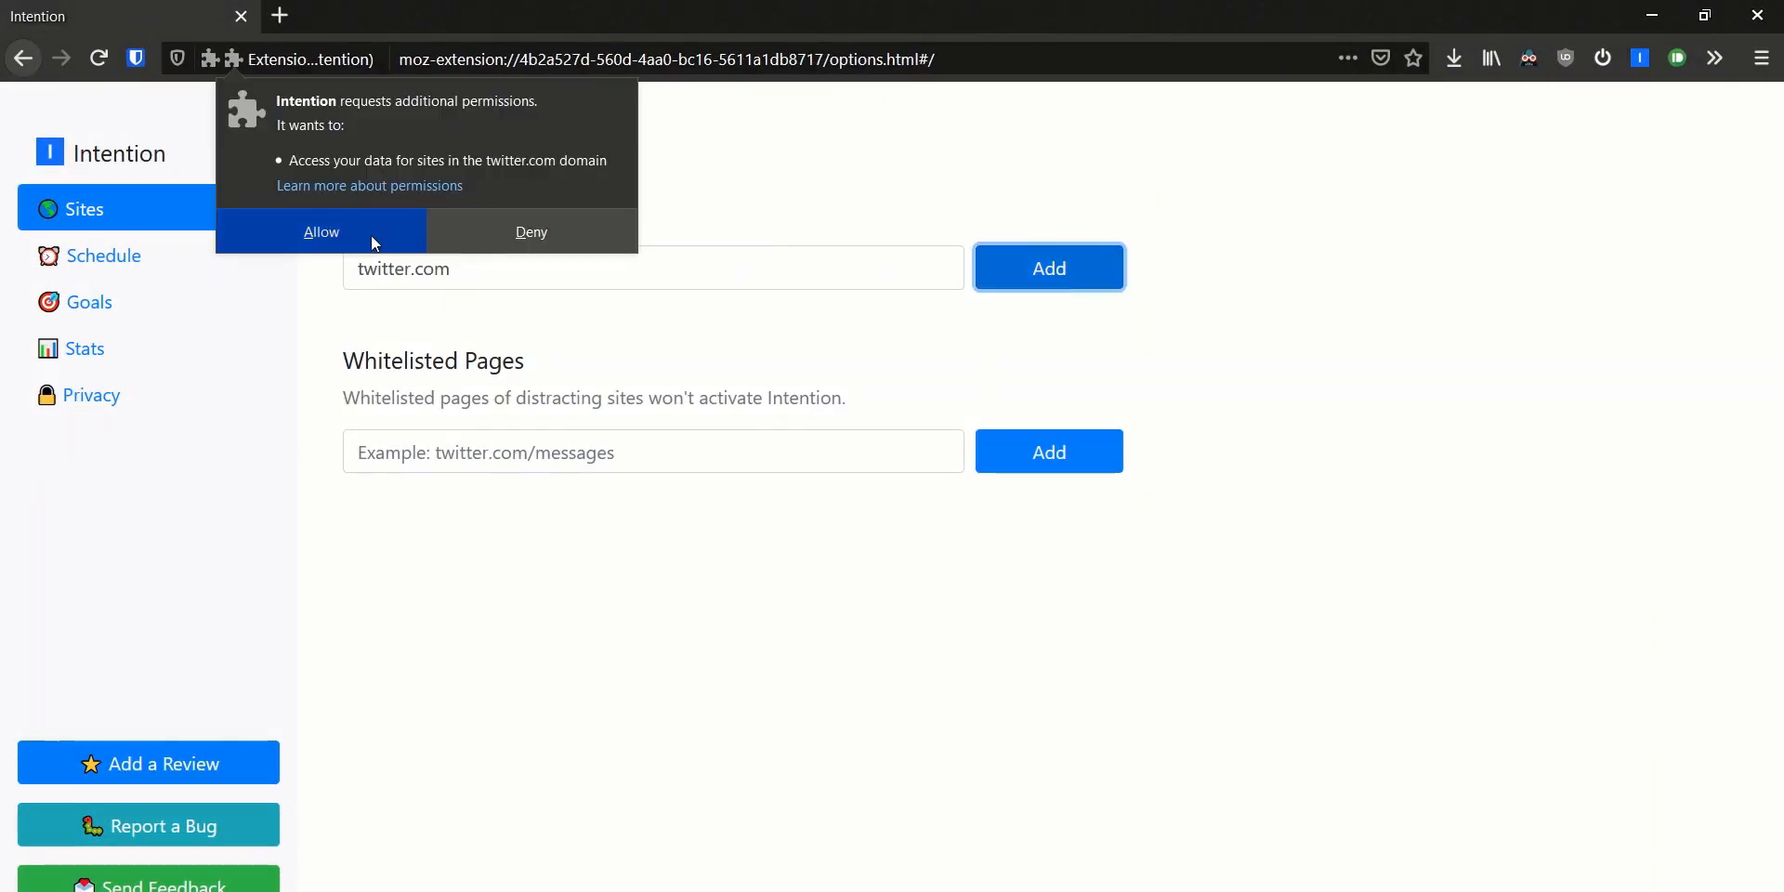
click(320, 232)
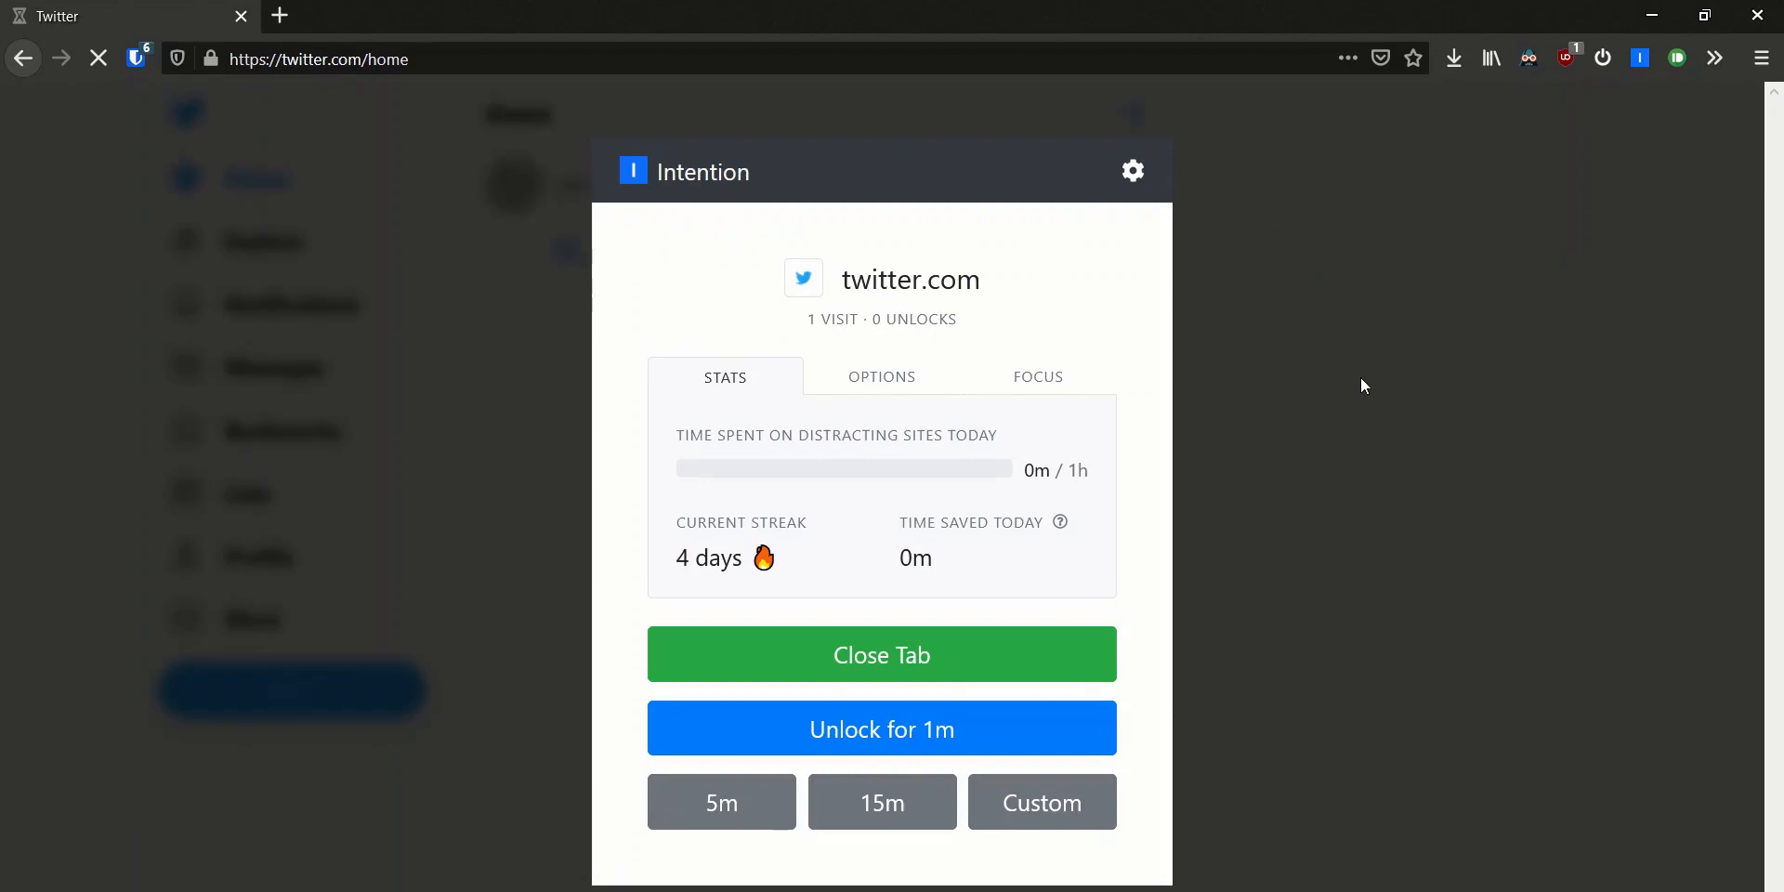
- Unlock twitter.com for one minute from Intention's reminder screen
click(881, 728)
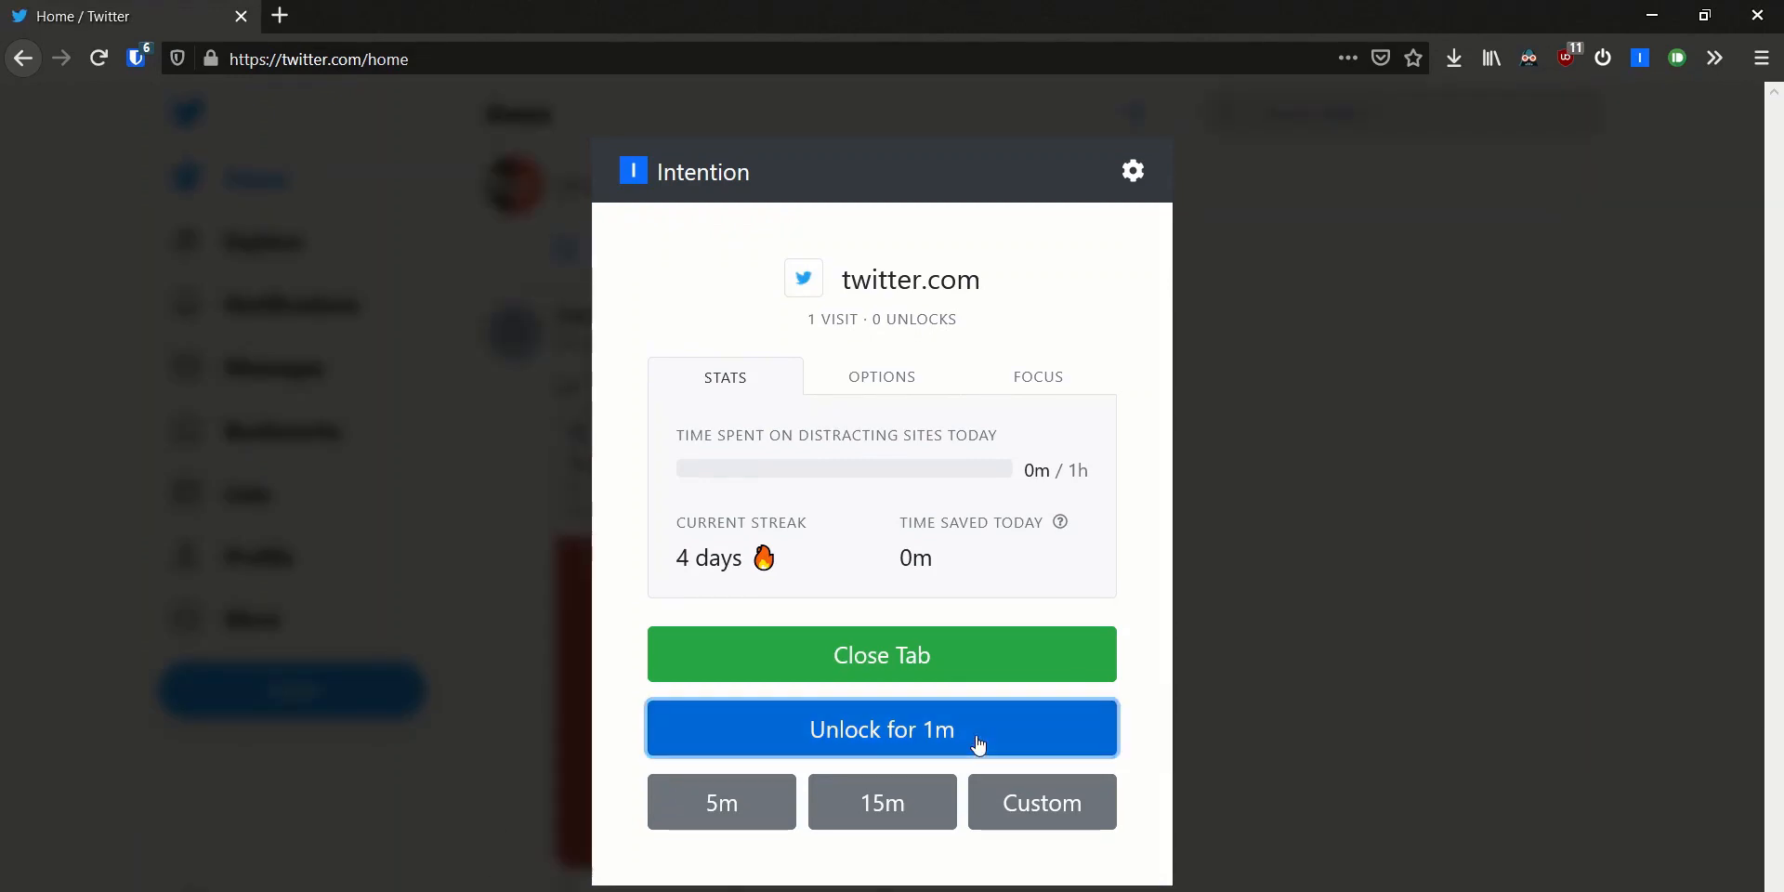
click(881, 730)
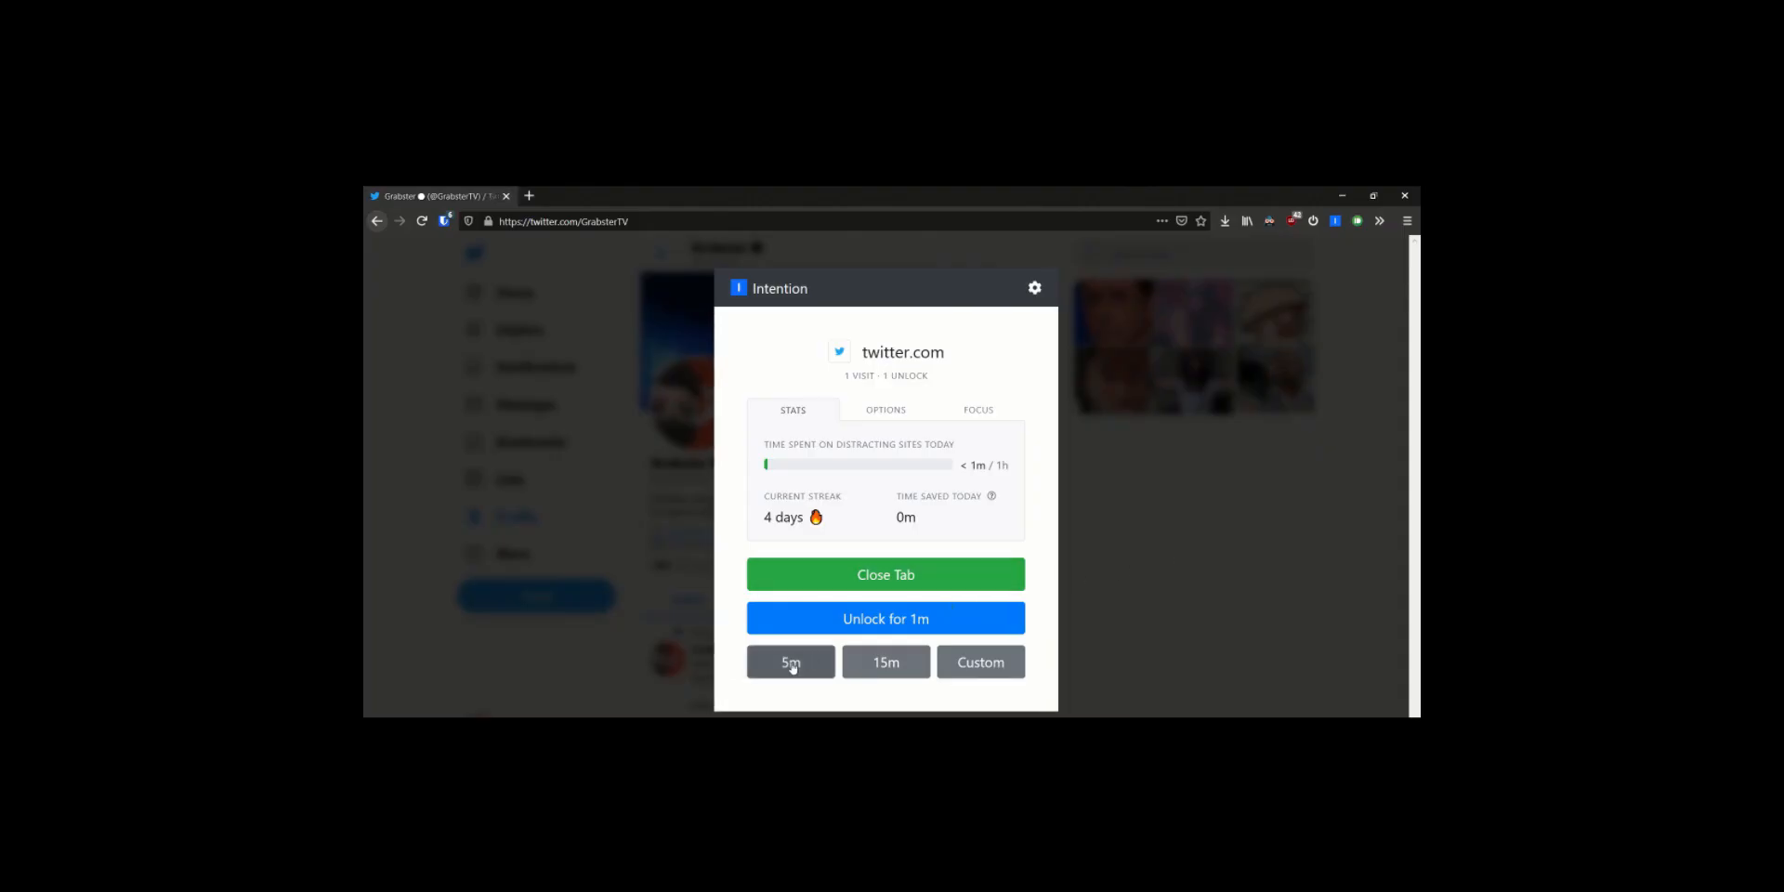
mouse_move(979, 663)
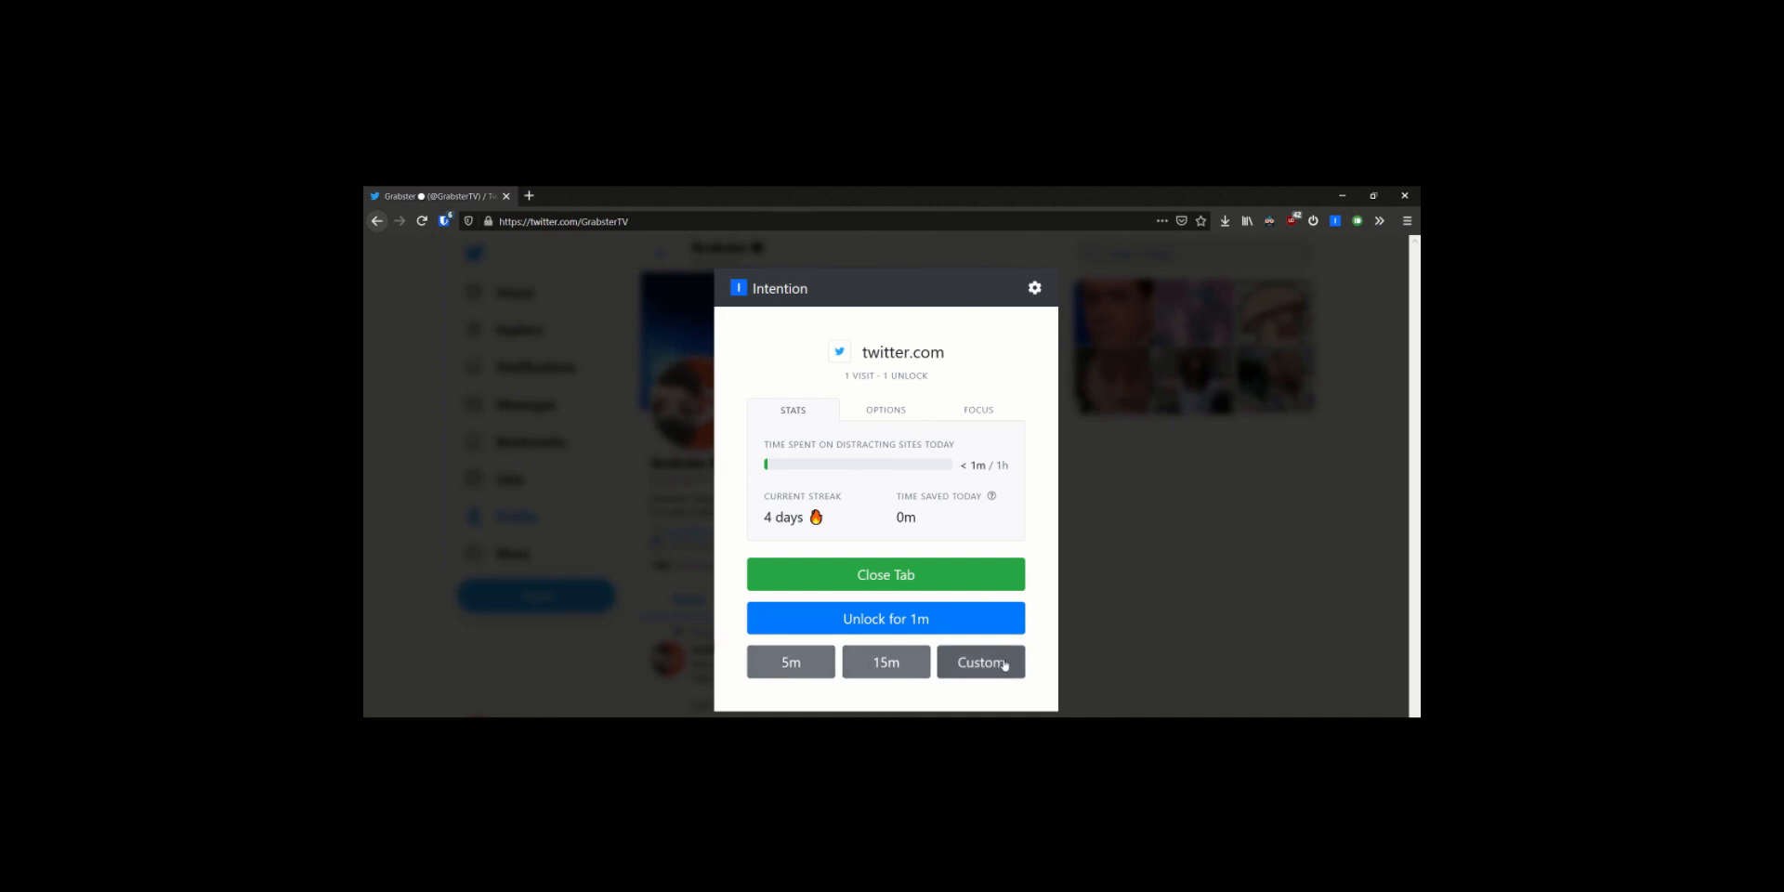
click(1033, 288)
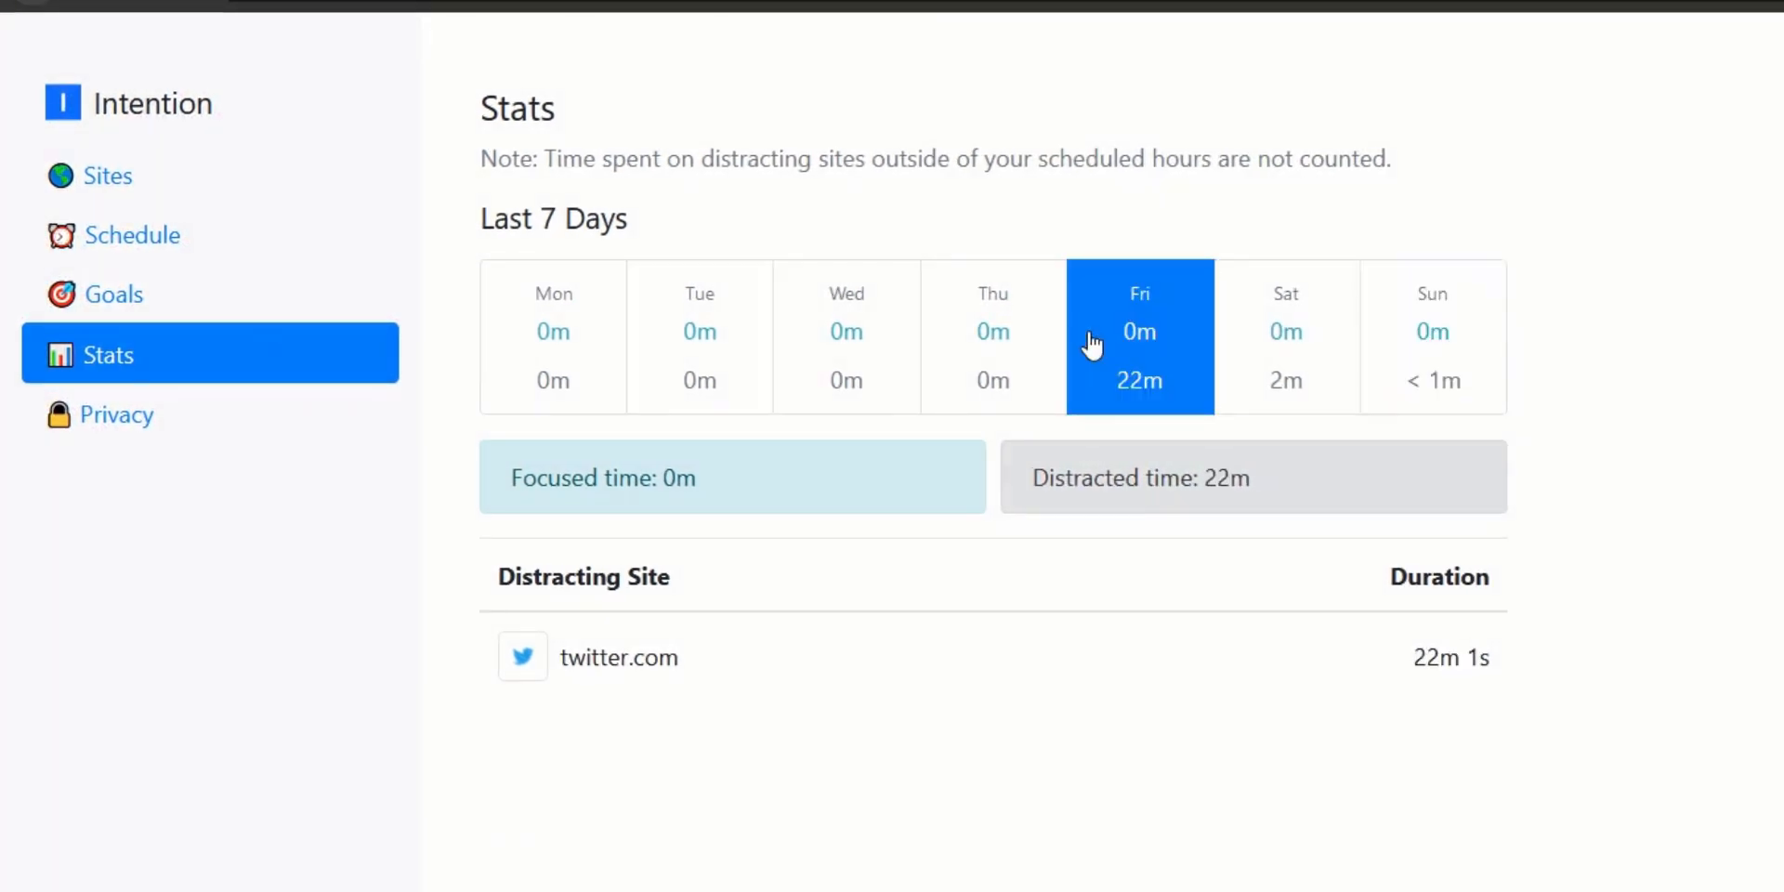
- View Saturday's Intention breakdown: twitter.com 2m 36s, reddit.com 10s
click(1284, 335)
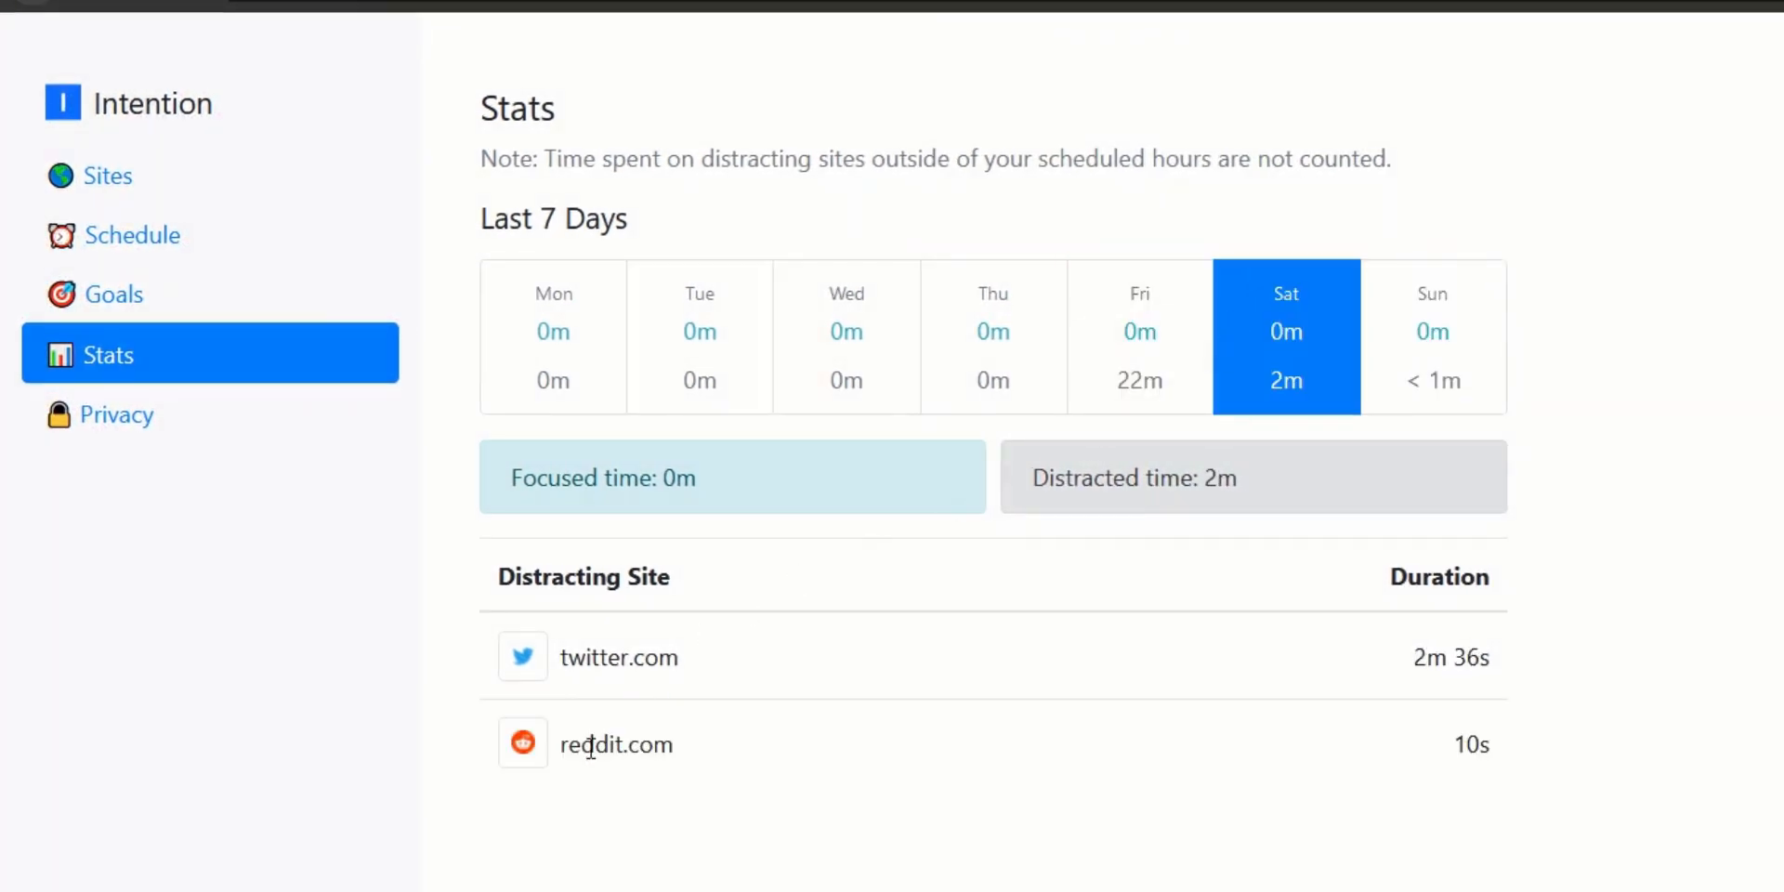
mouse_move(1264, 339)
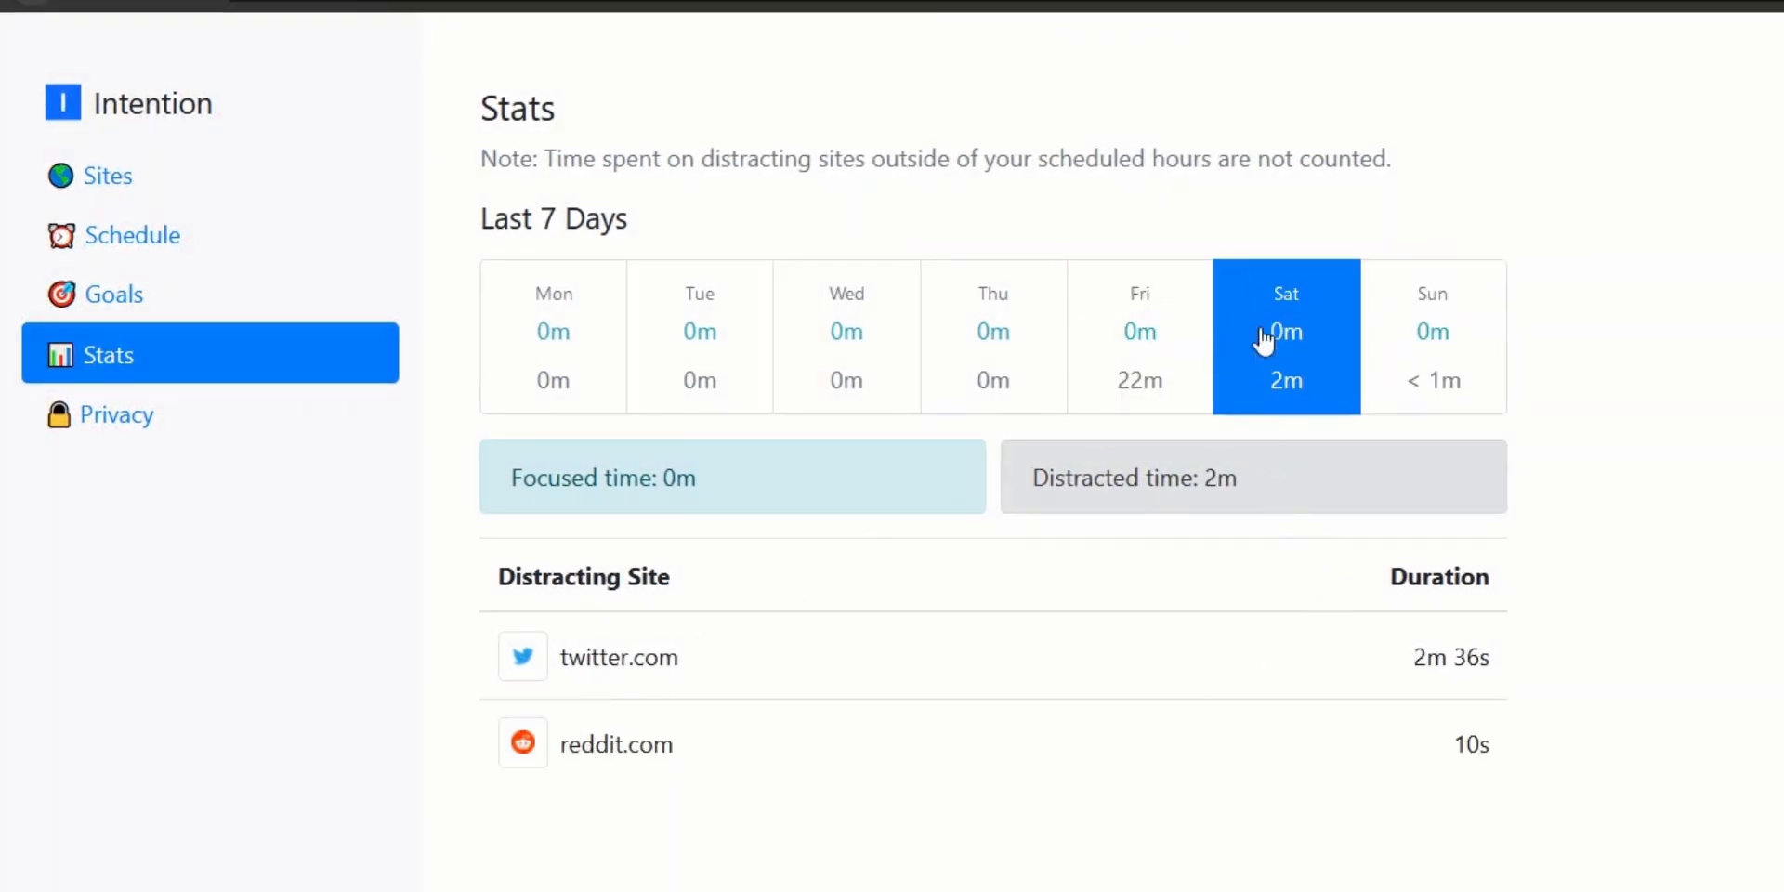
click(1432, 335)
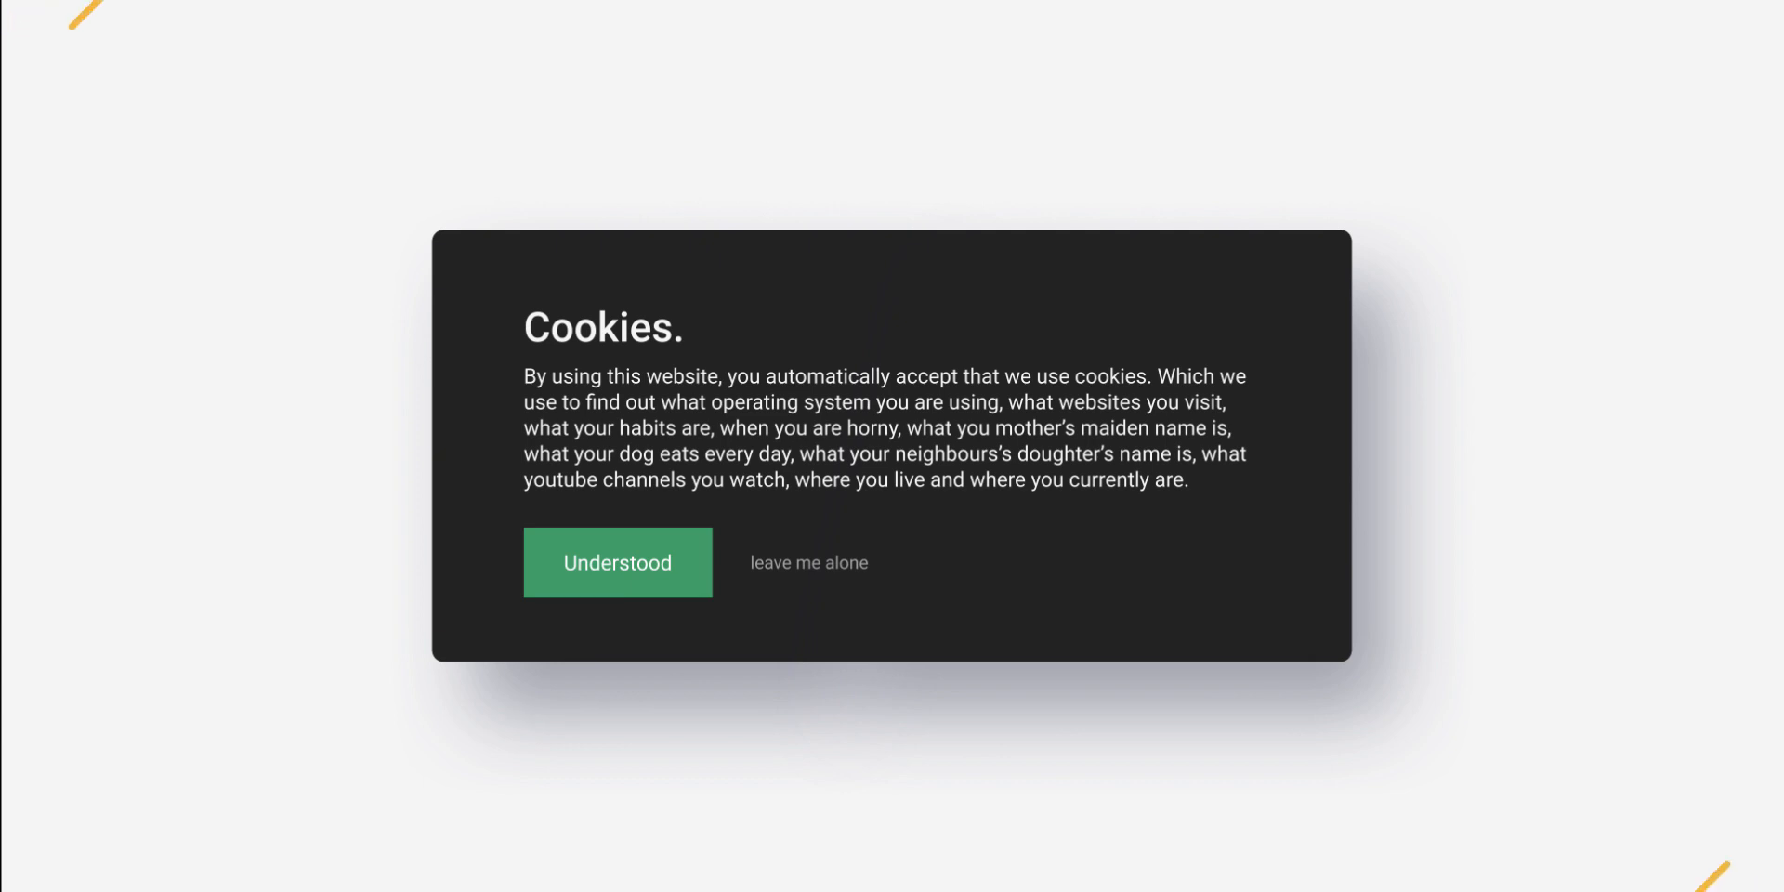
mouse_move(871, 609)
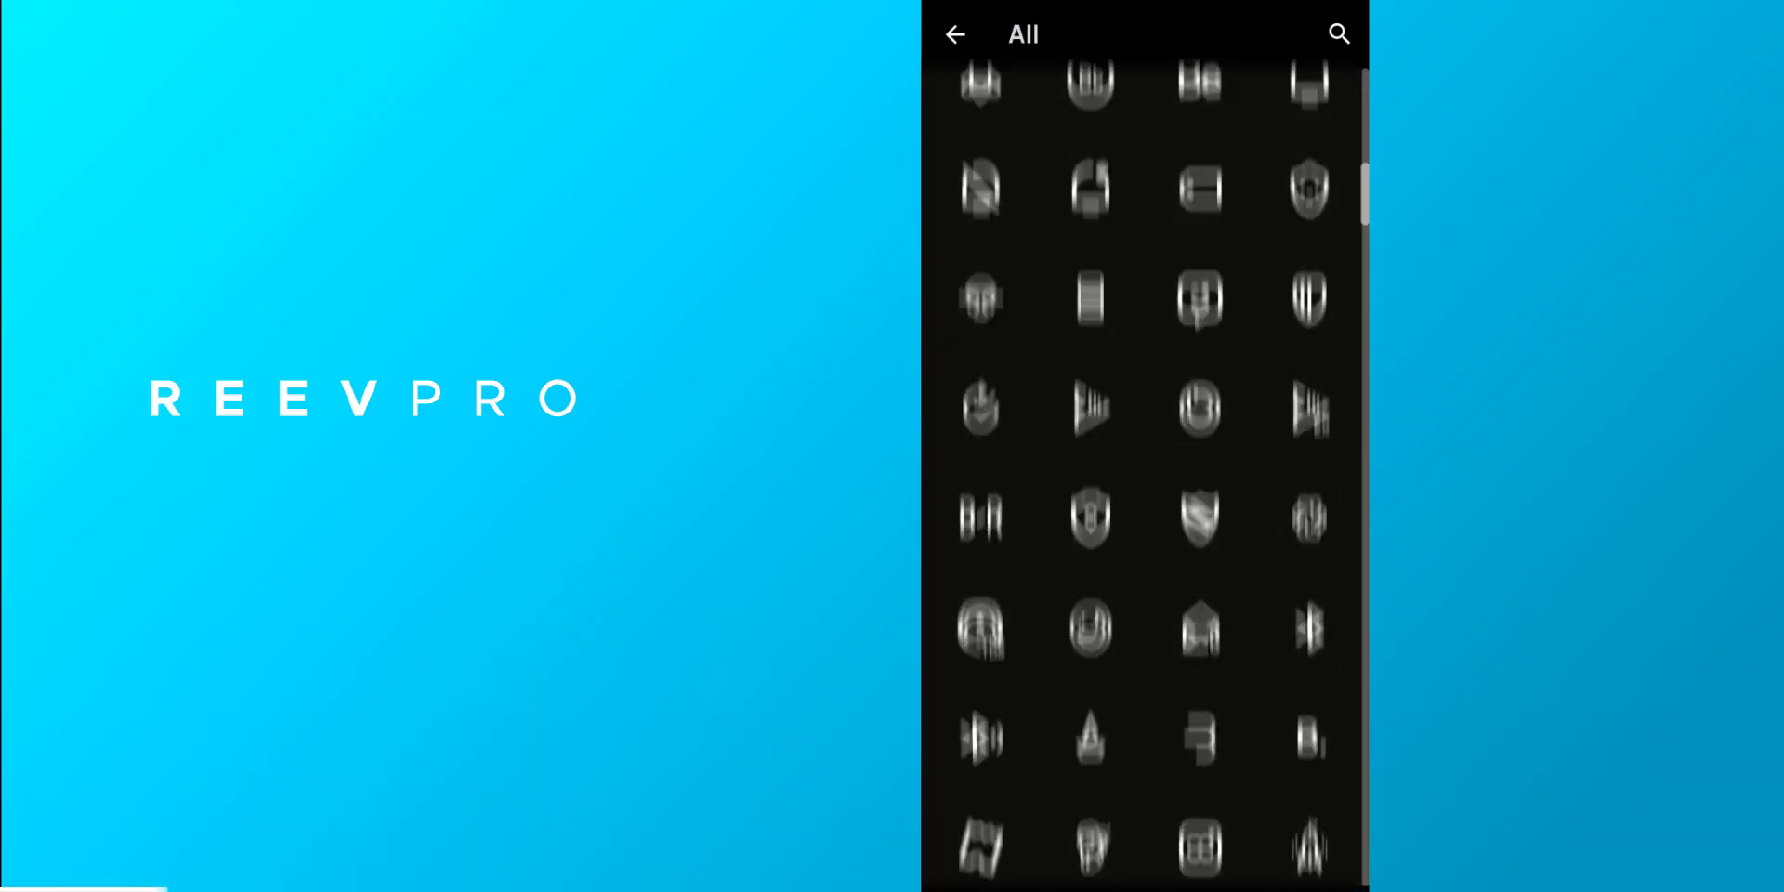
- Scroll the Reev Pro icons, then browse the Wallpapers gallery list
scroll(down, 3)
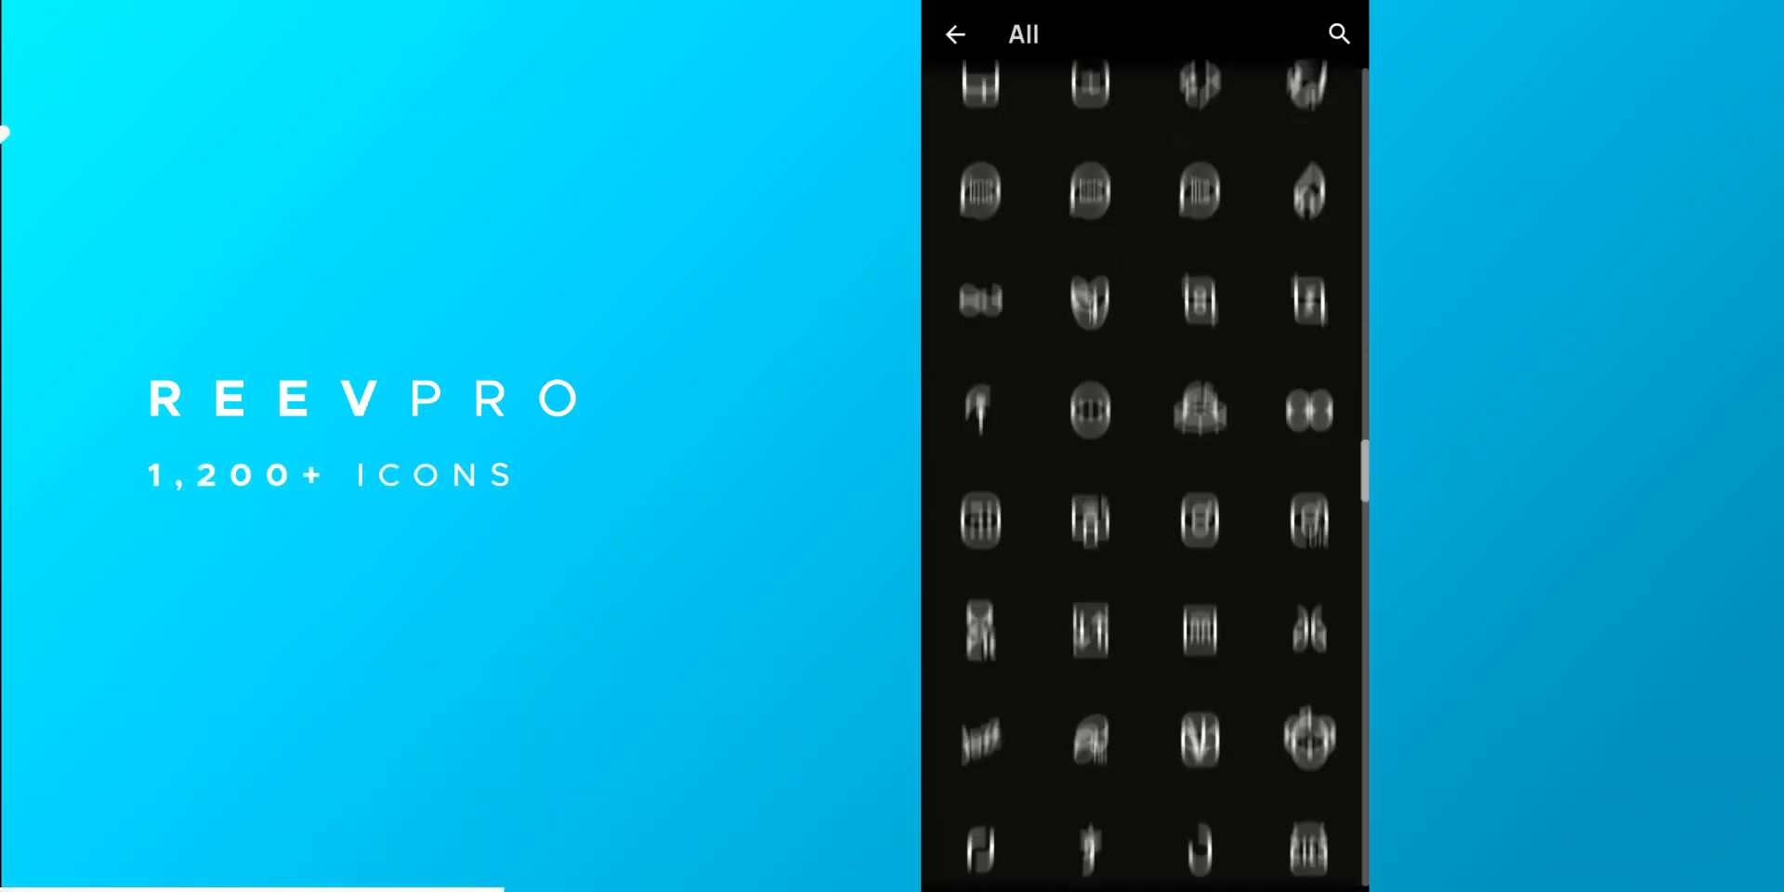
click(1143, 853)
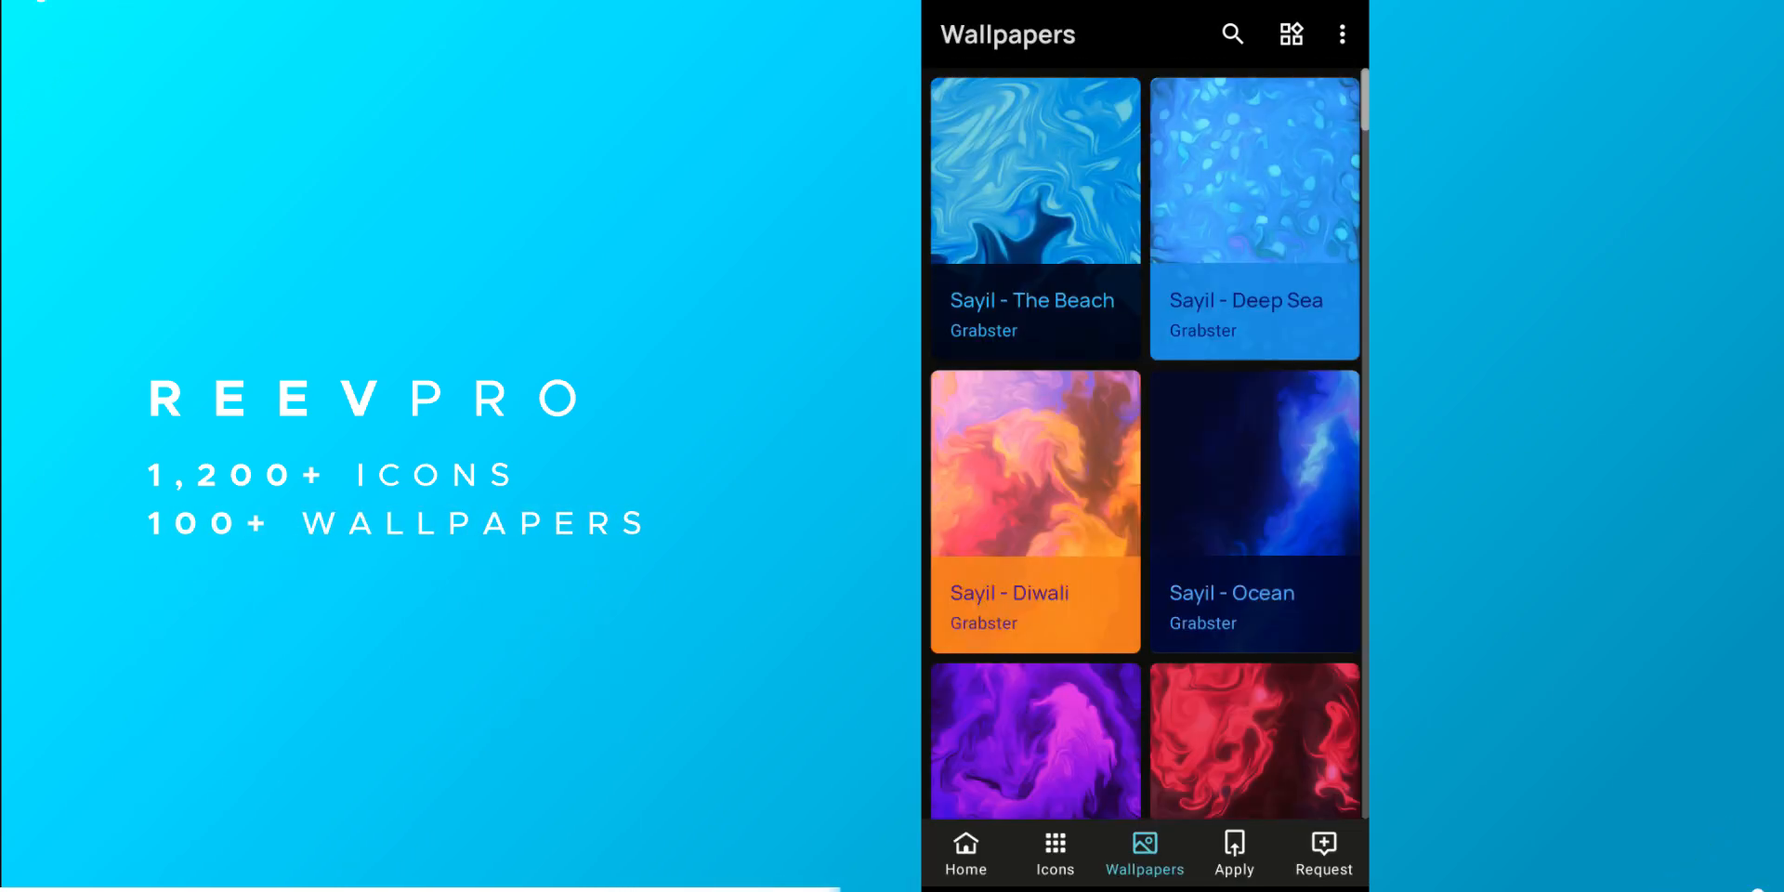
scroll(down, 3)
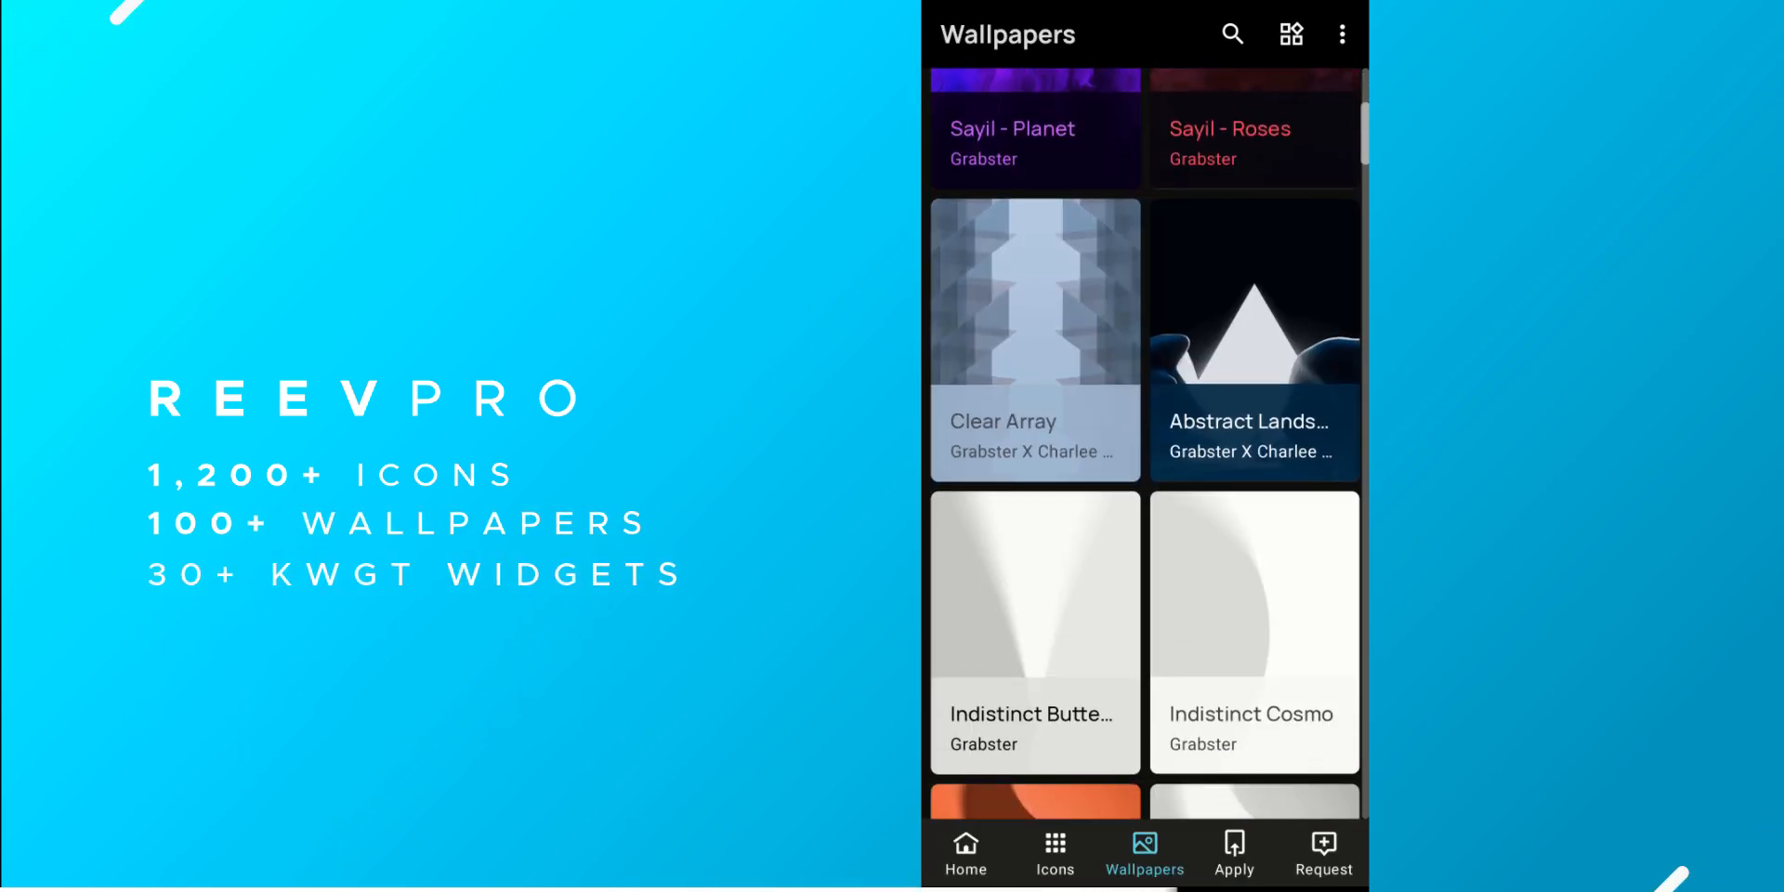
scroll(down, 3)
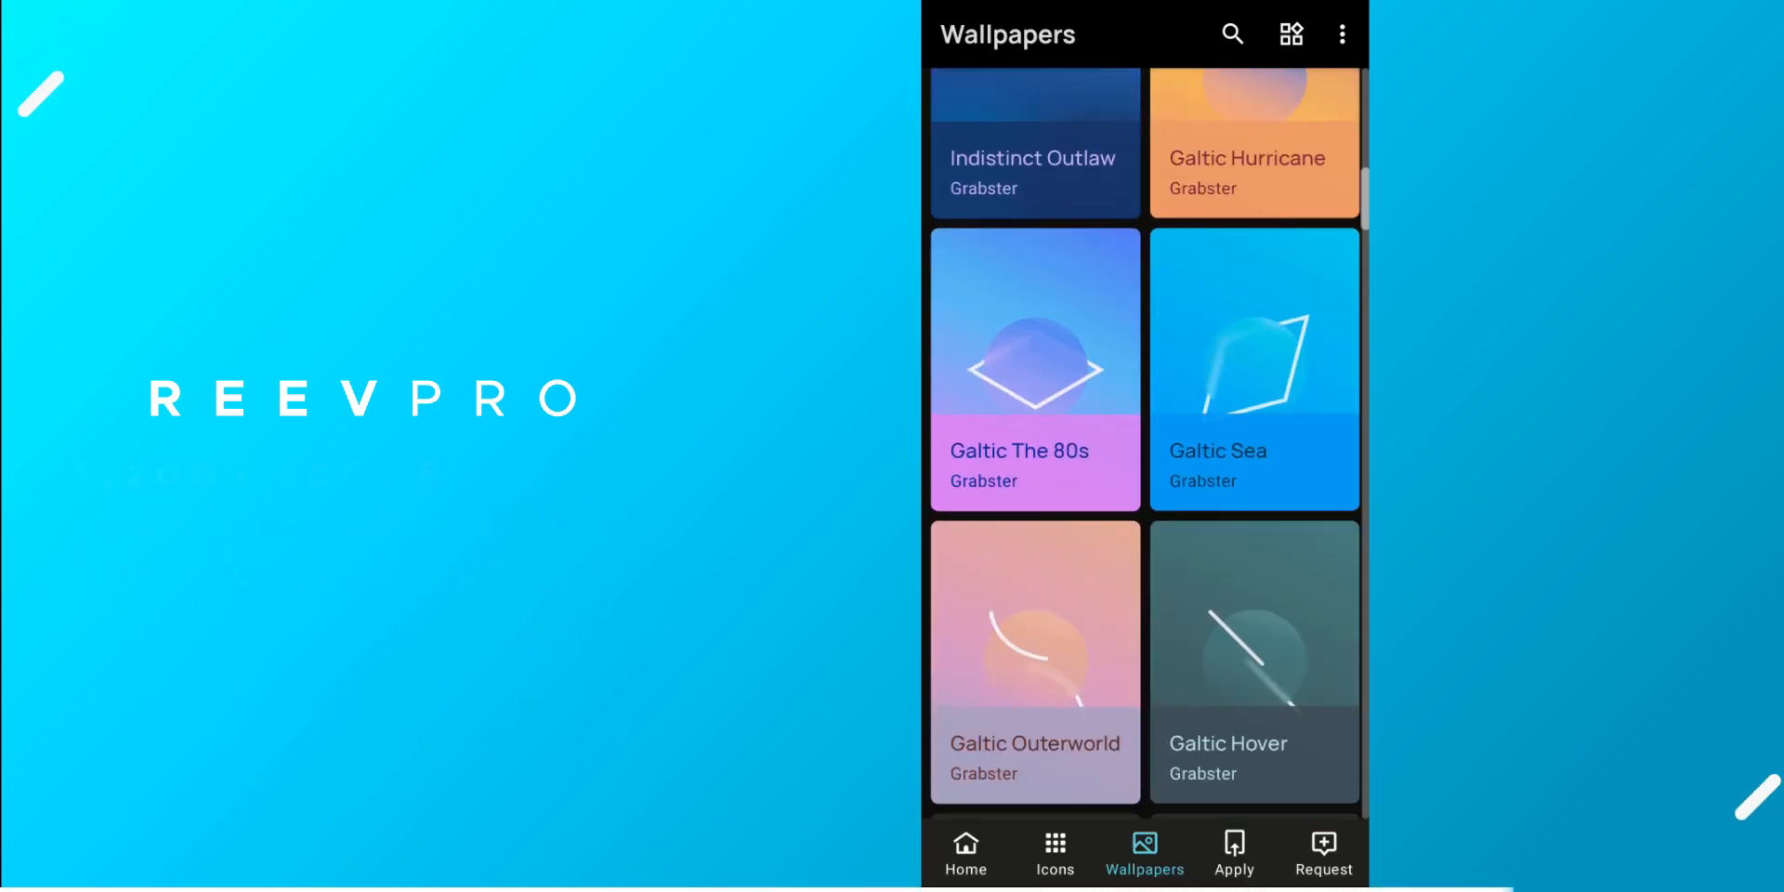
scroll(down, 3)
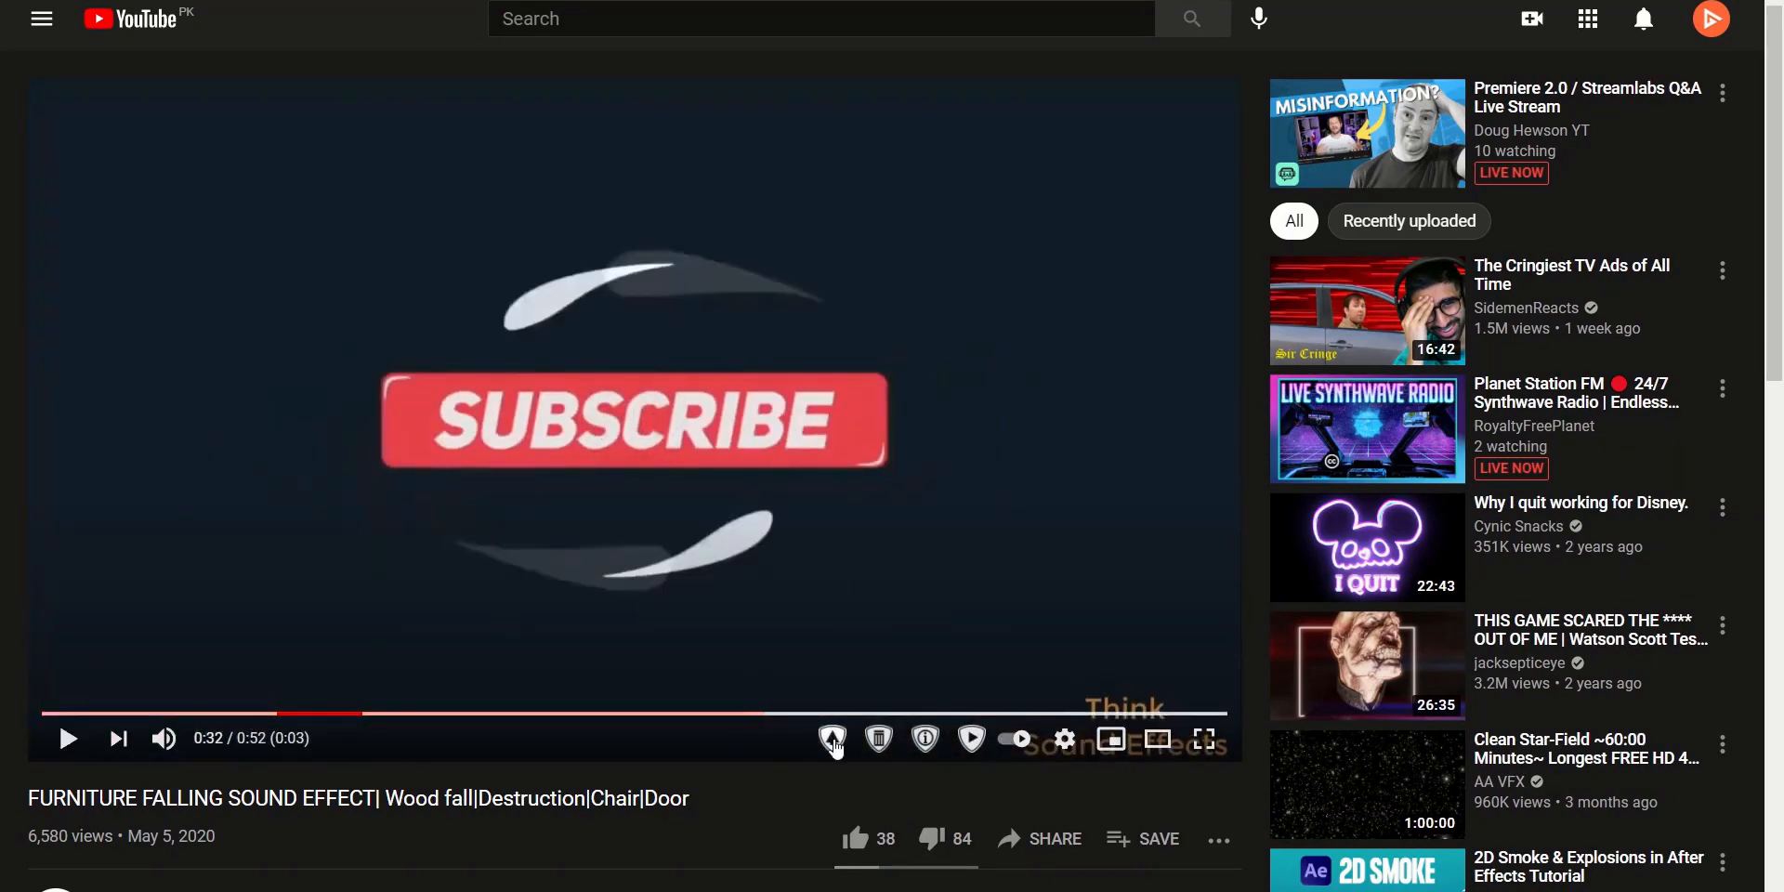
- Whitelist the current video's channel in SponsorBlock, keeping skipping enabled
click(831, 739)
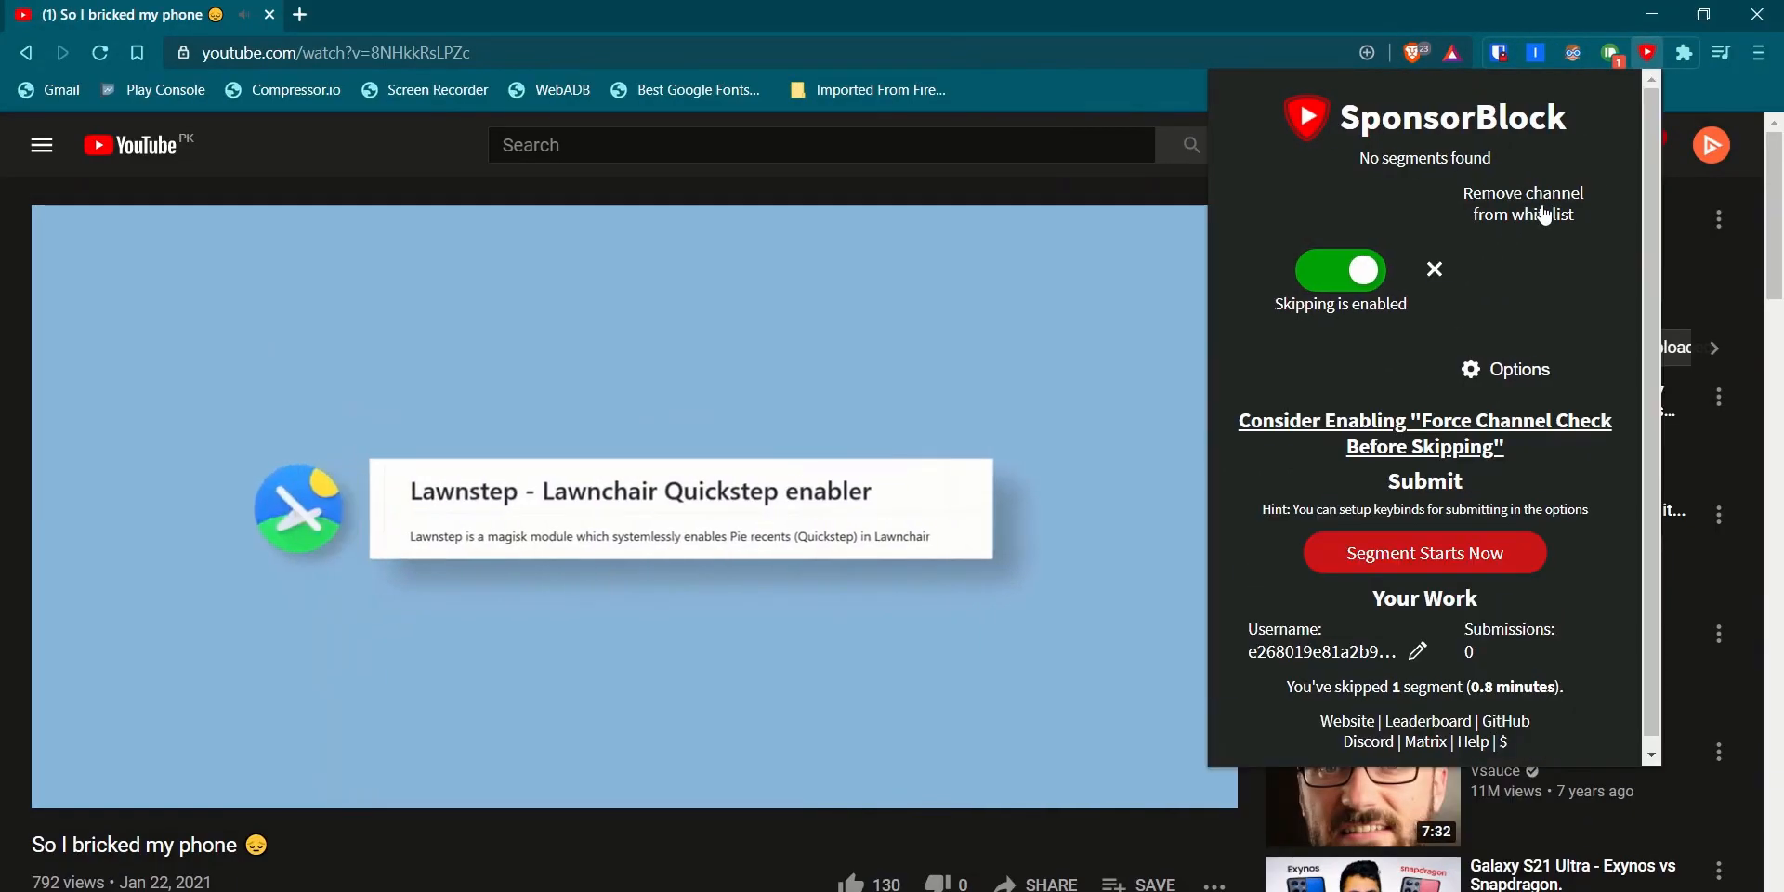
mouse_move(1536, 214)
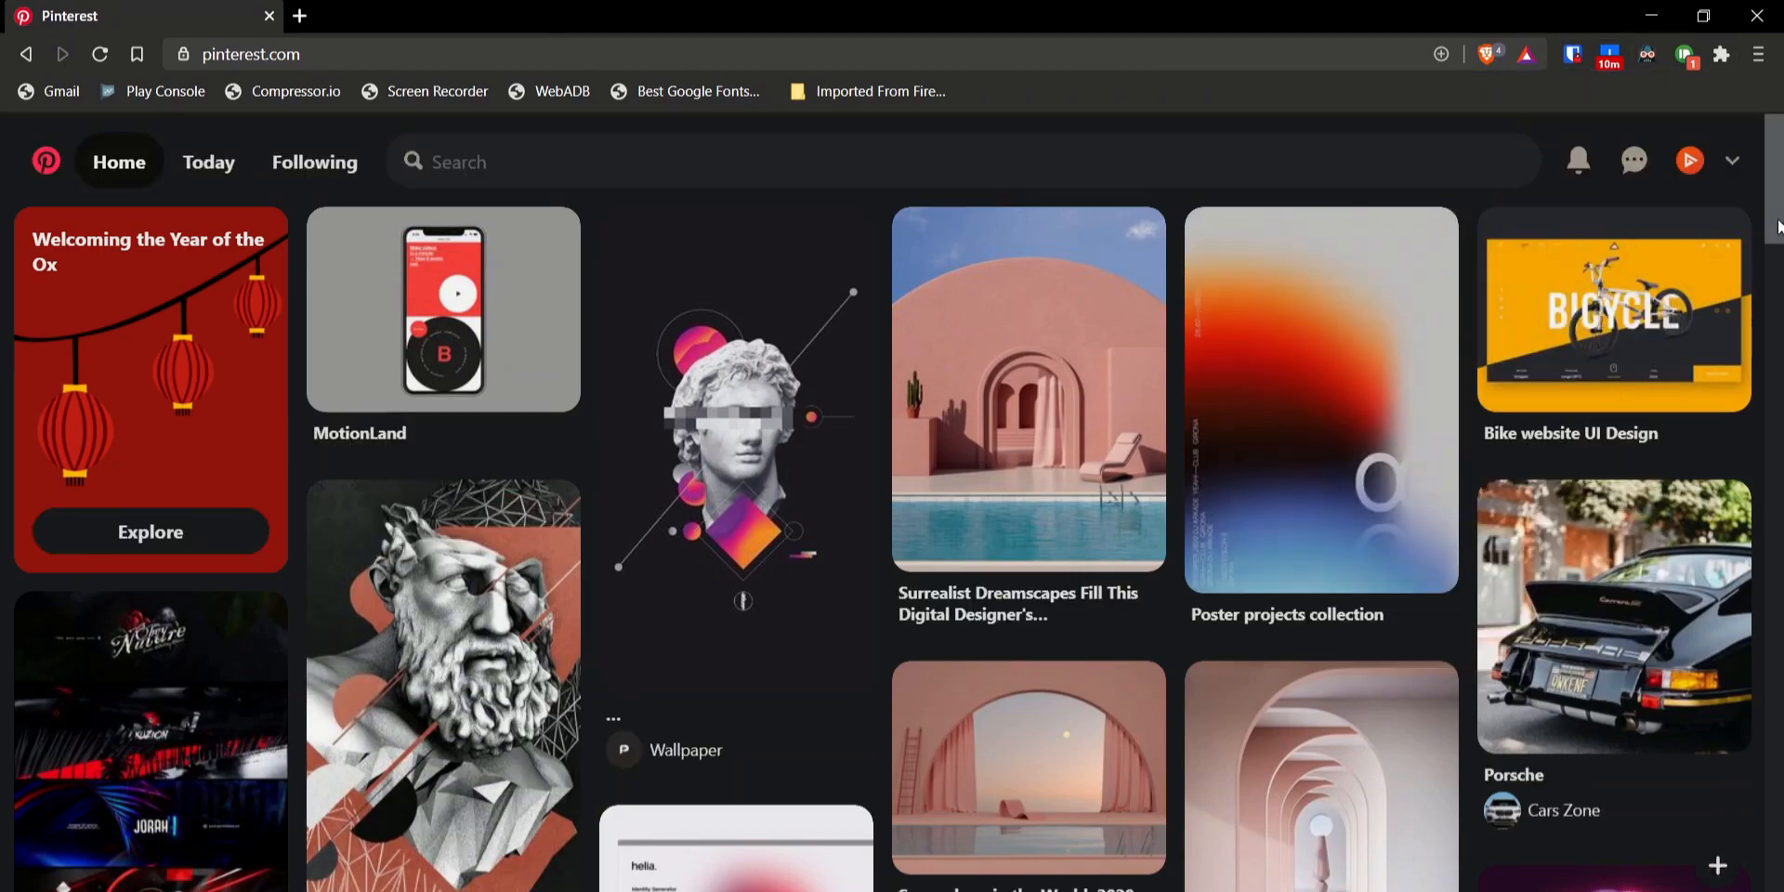
- Turn Dark Reader off for play.google.com and on for studio.youtube.com
scroll(down, 3)
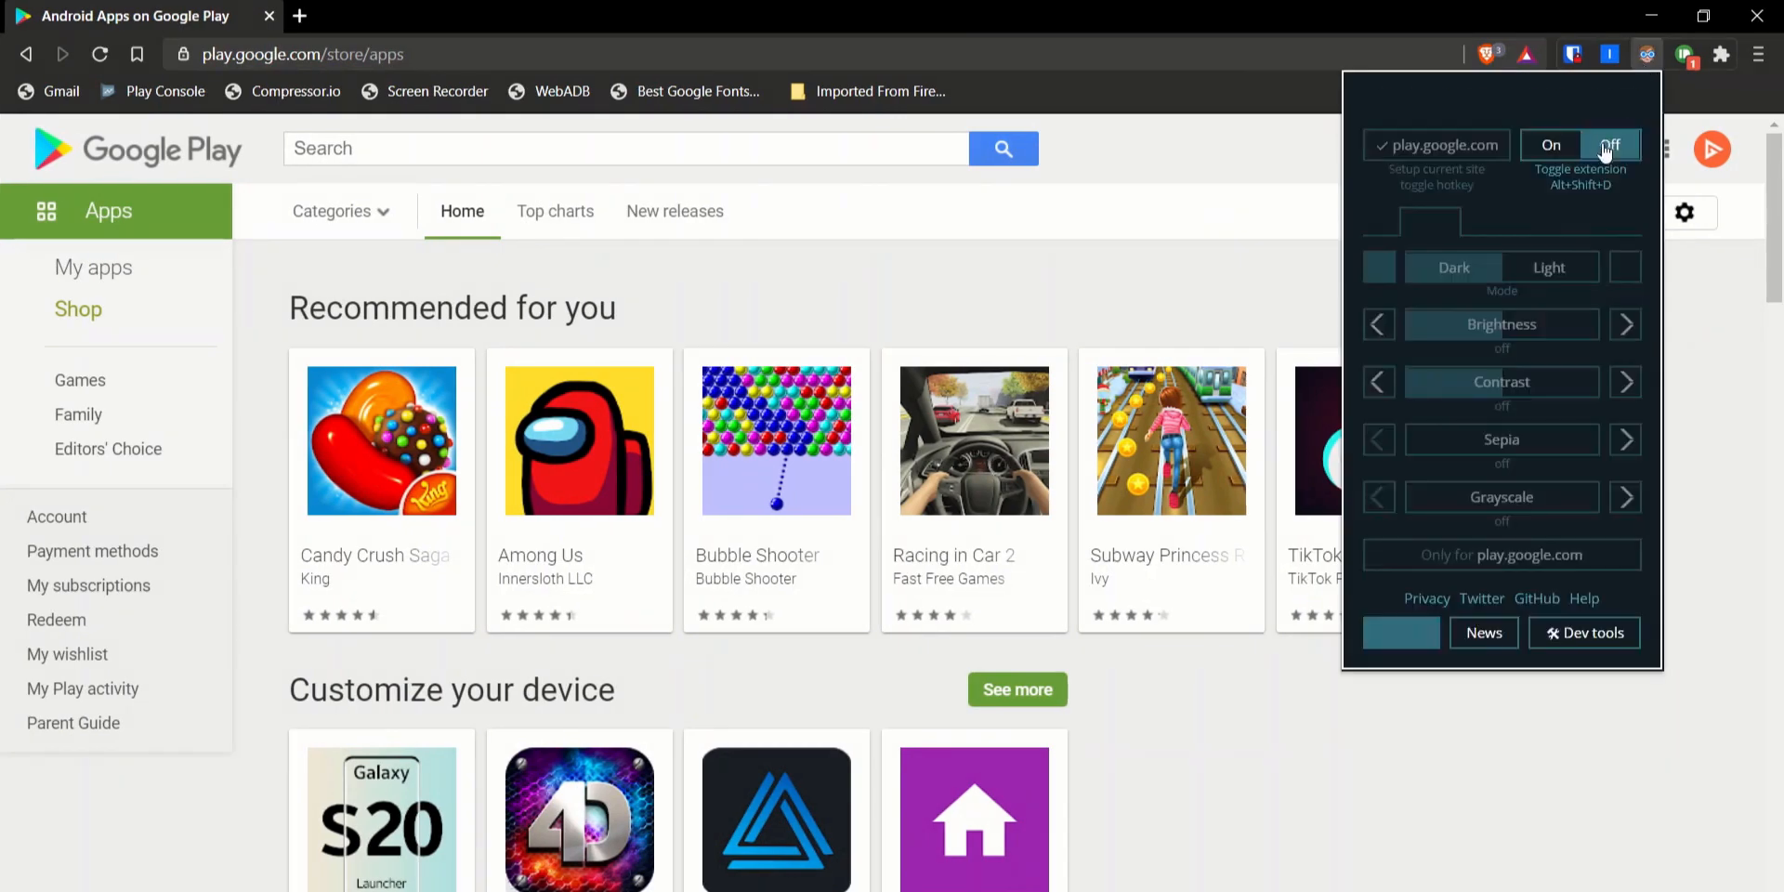
click(1608, 145)
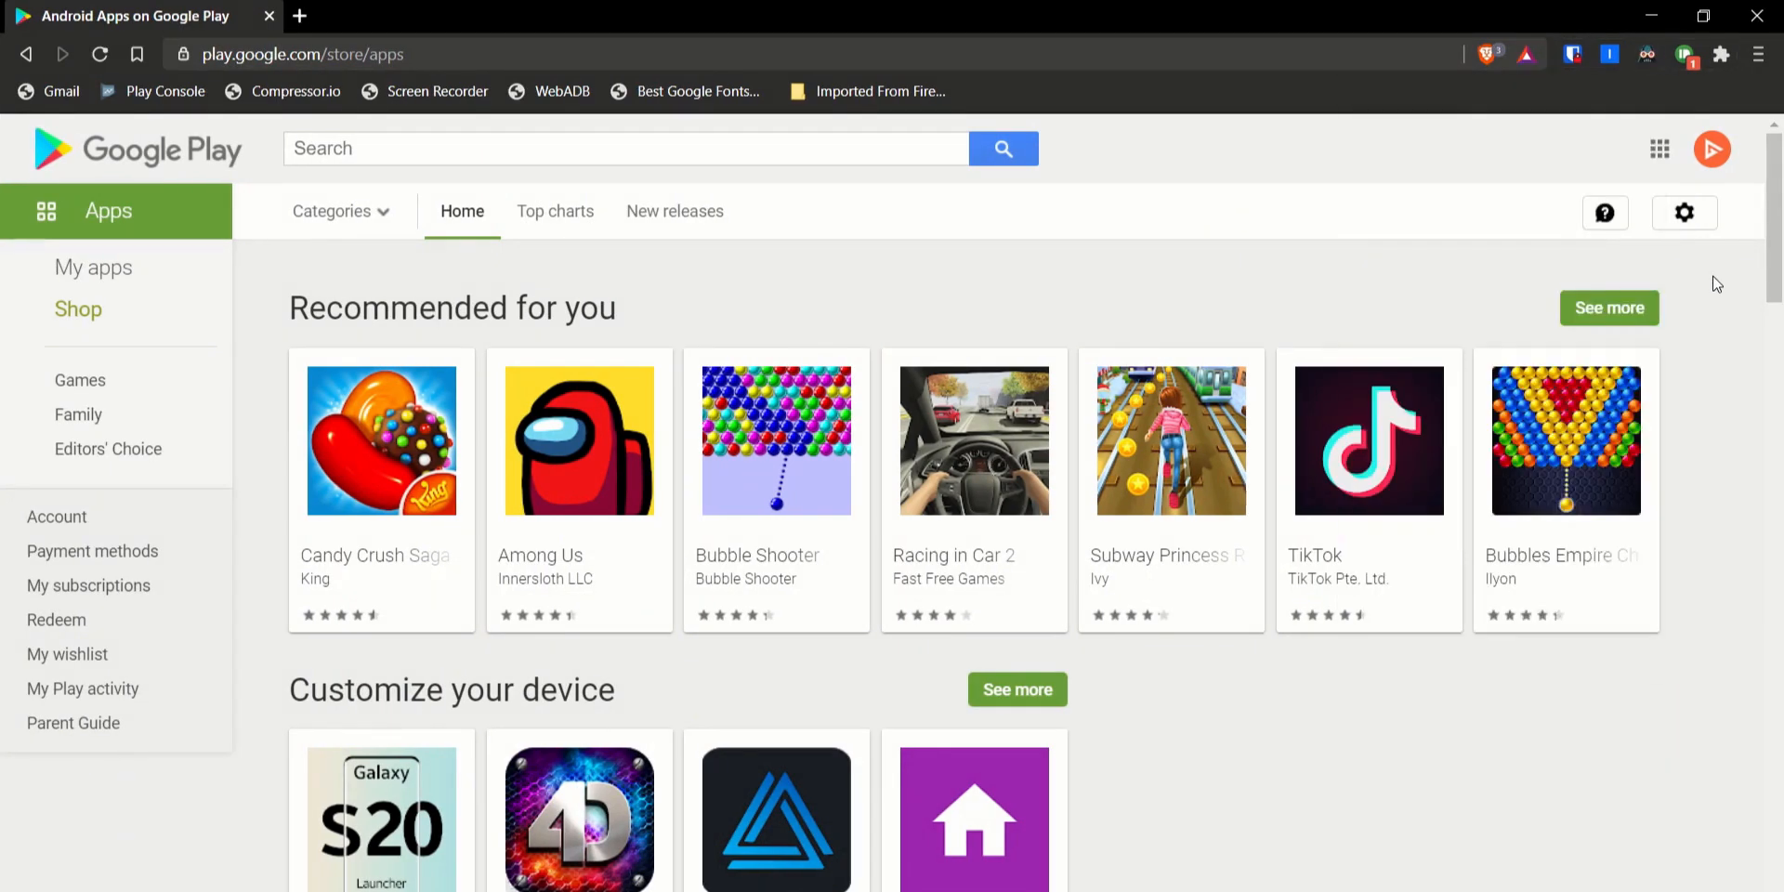
scroll(down, 3)
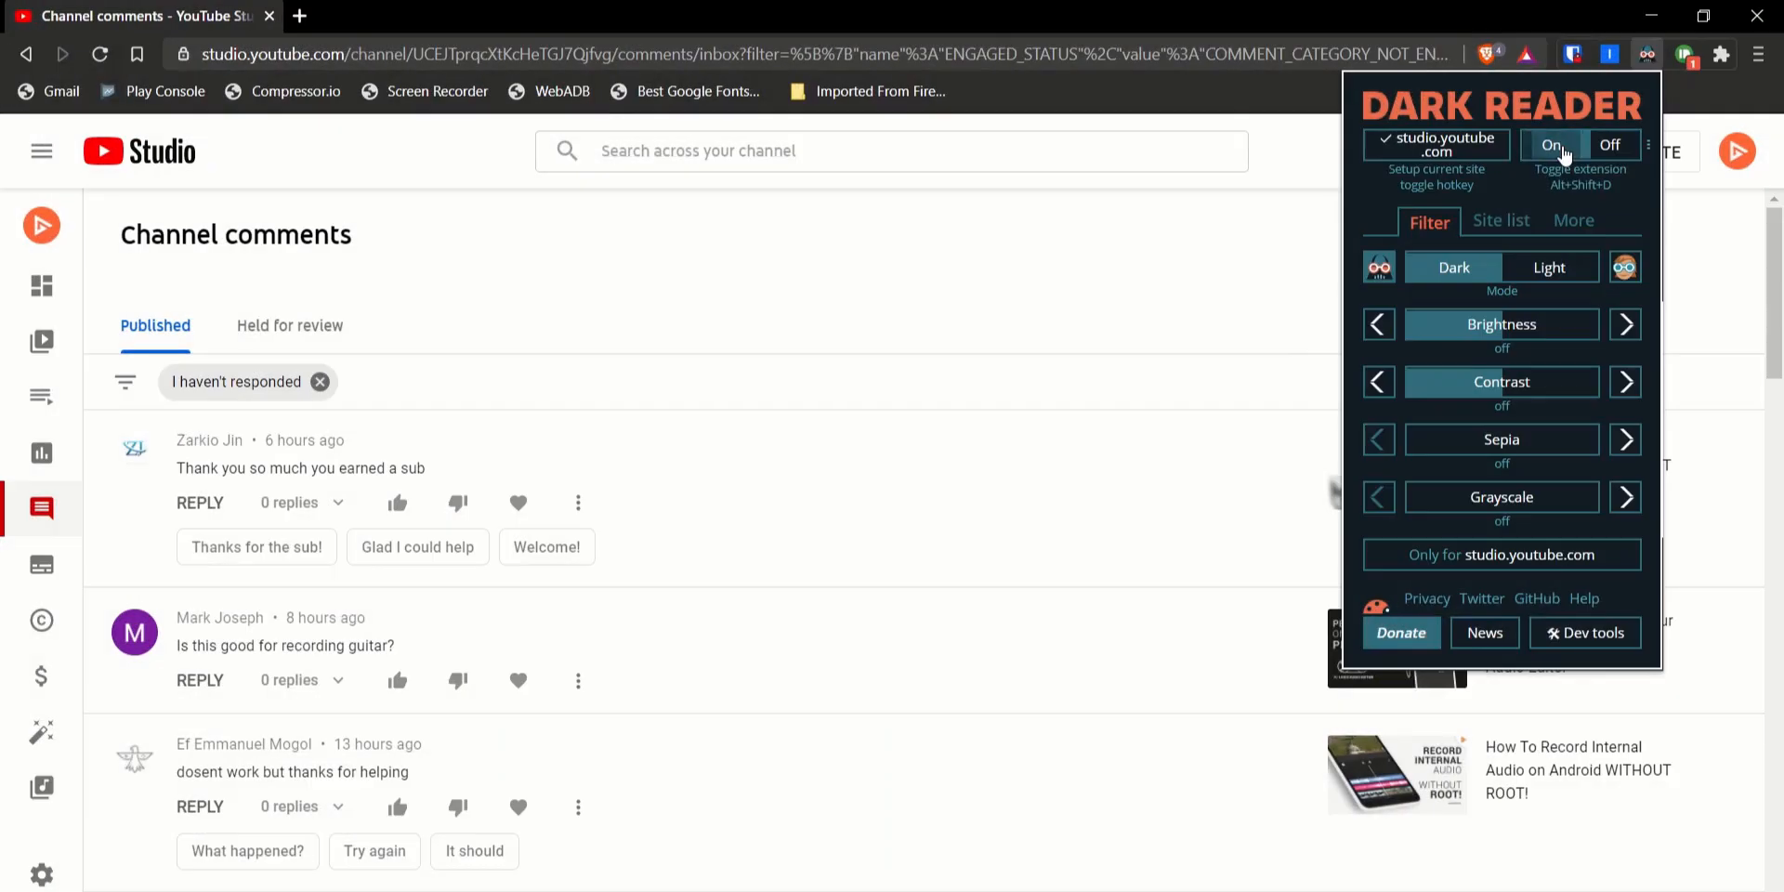
click(1550, 146)
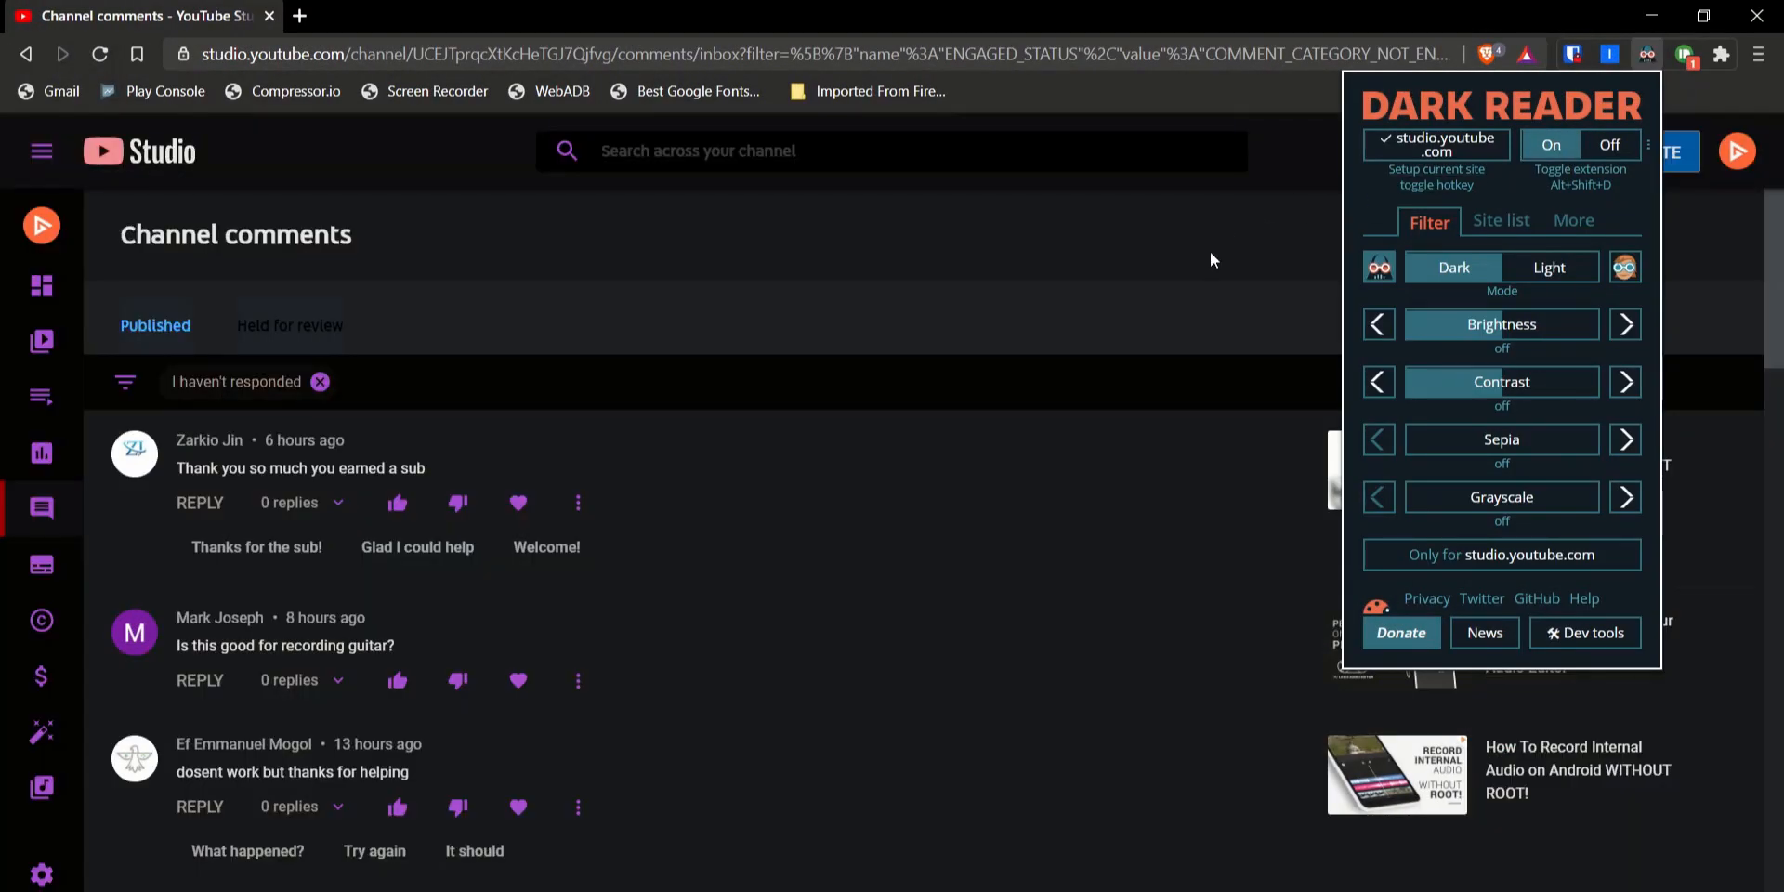
- Set Dark Reader's theme engine to Filter mode
click(1573, 221)
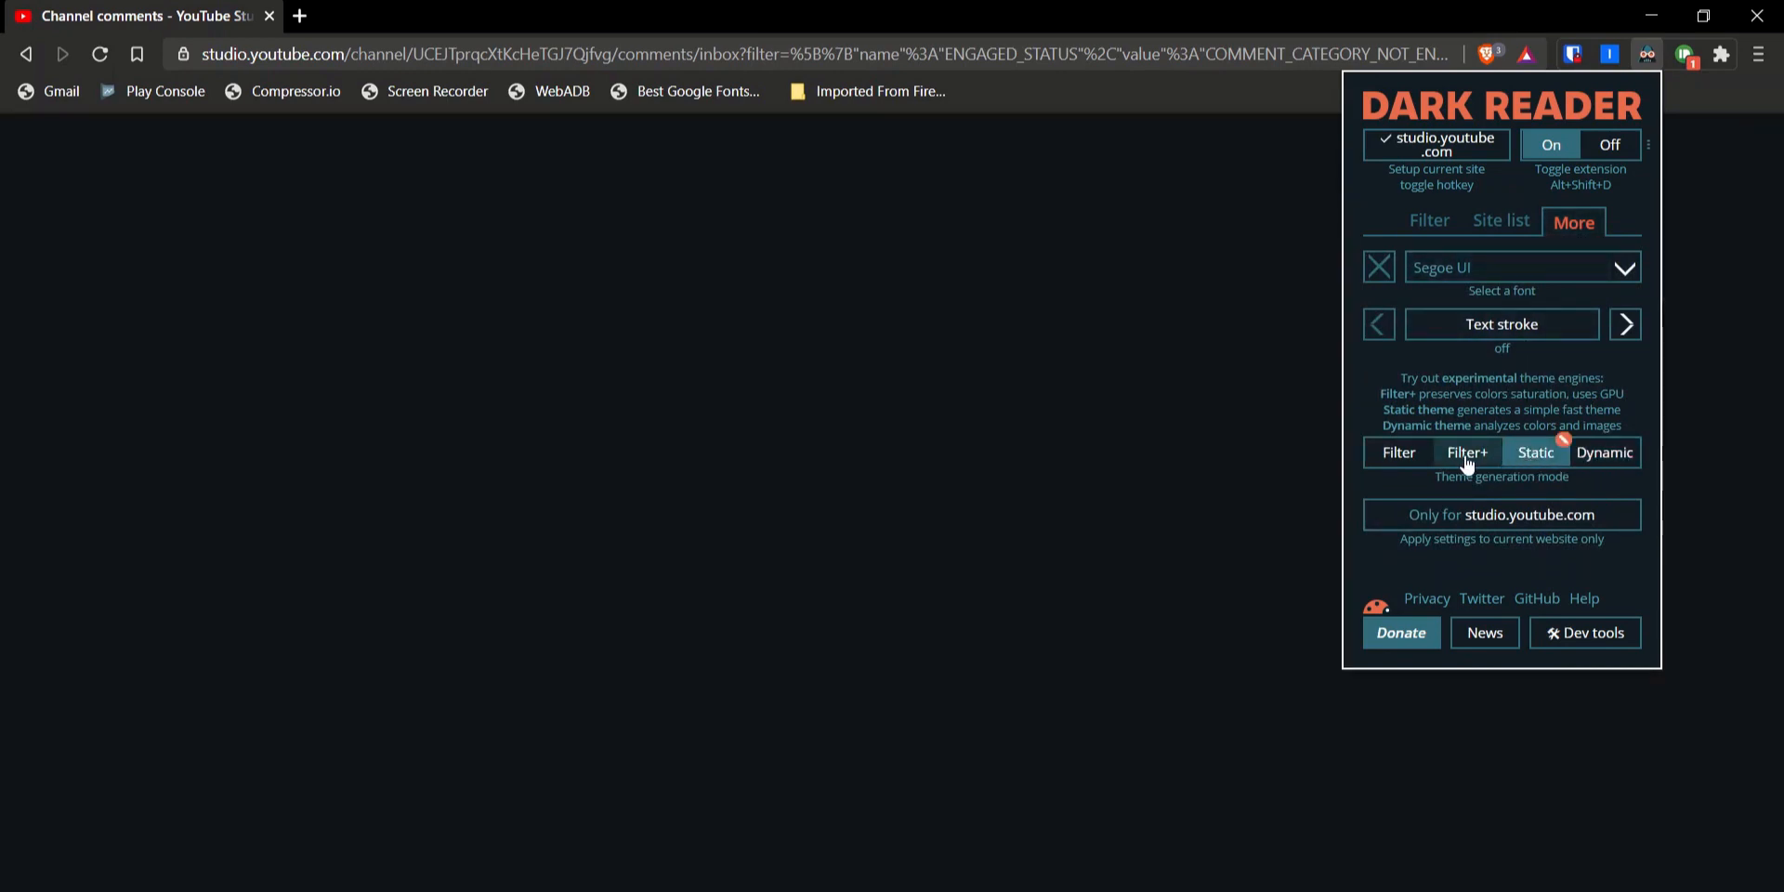
click(1398, 452)
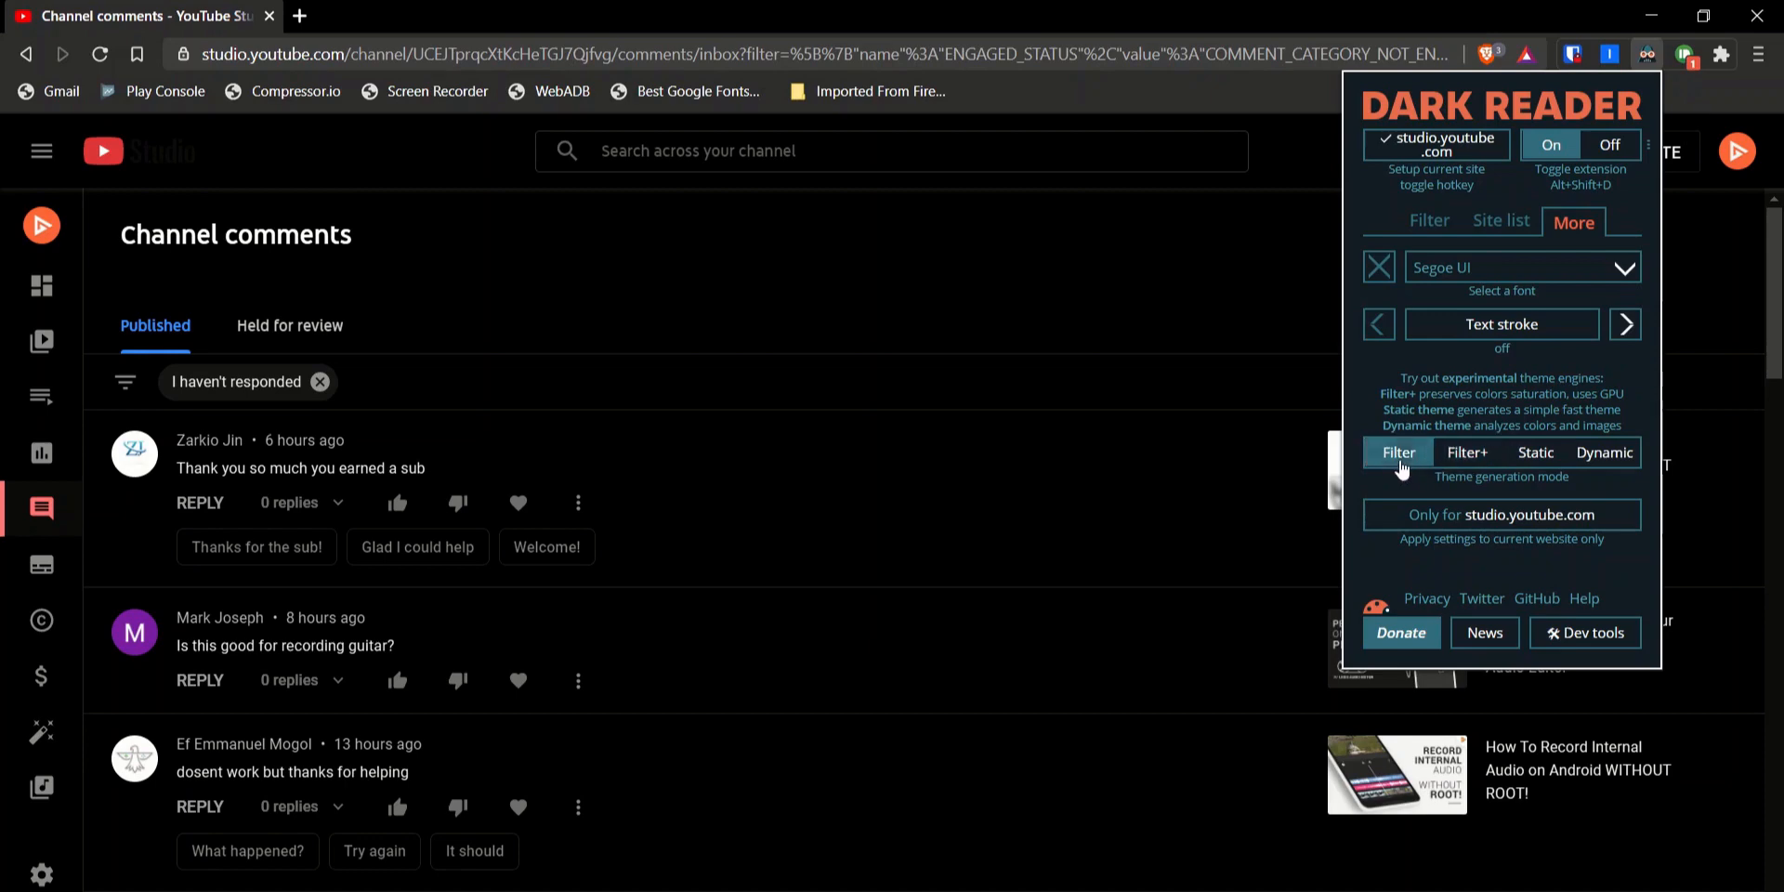
click(1468, 452)
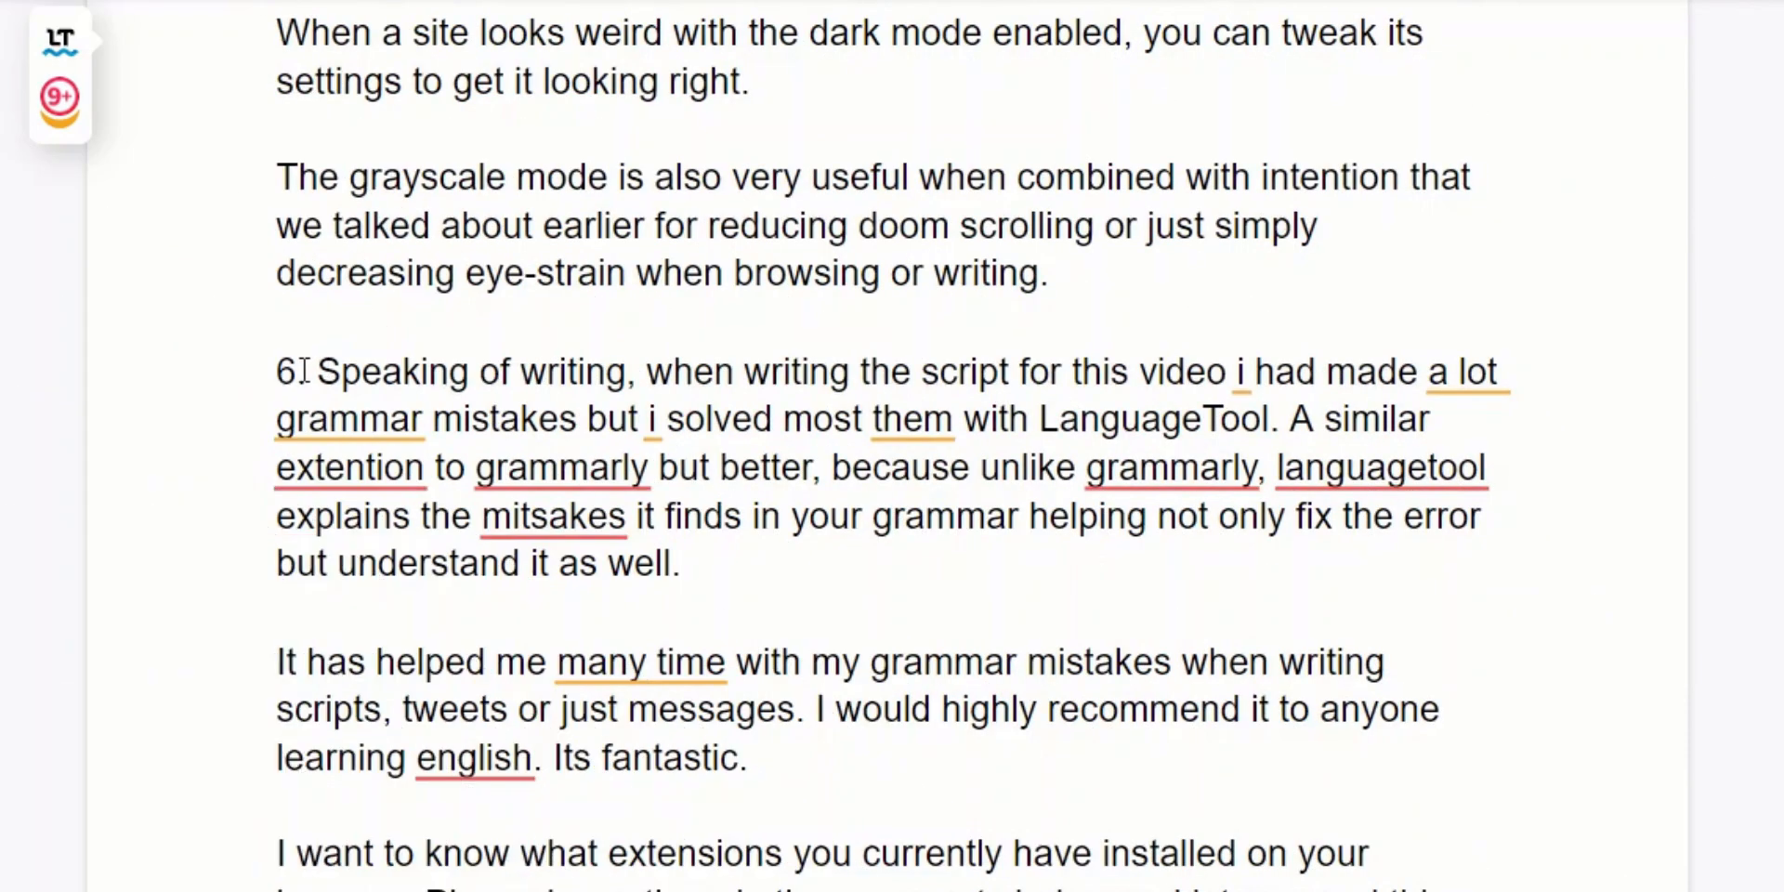
- Accept LanguageTool fixes changing 'a lot grammar' to 'a lot of grammar' and 'i solved' to 'I solved'
drag(323, 371, 916, 371)
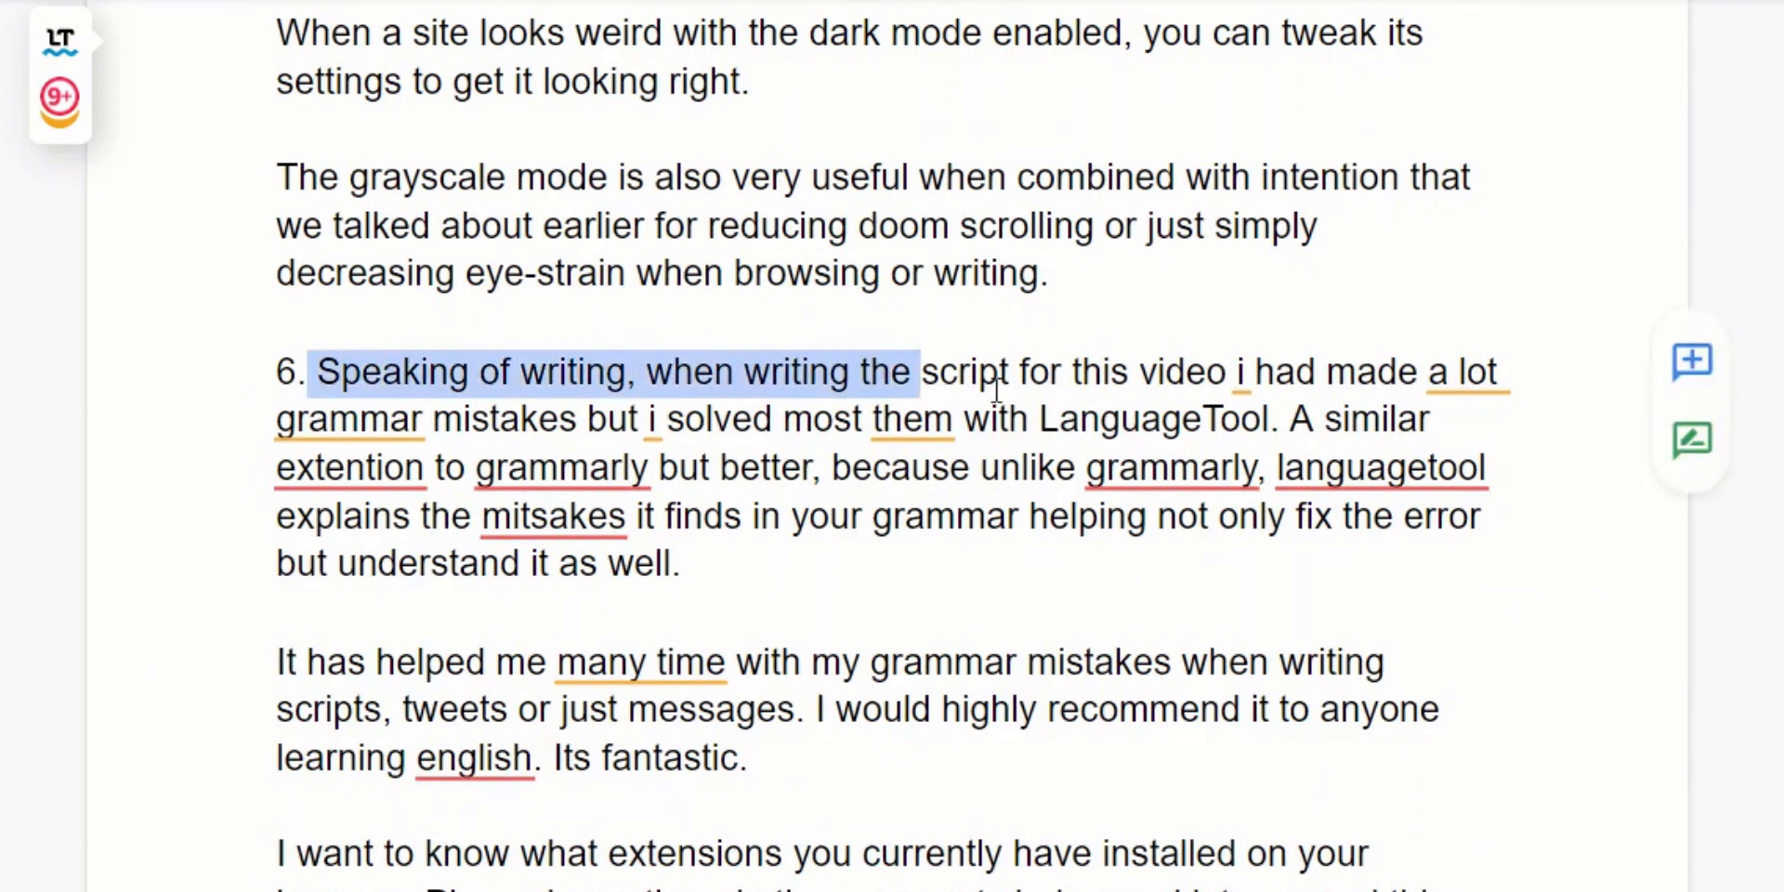
click(1466, 386)
text(of )
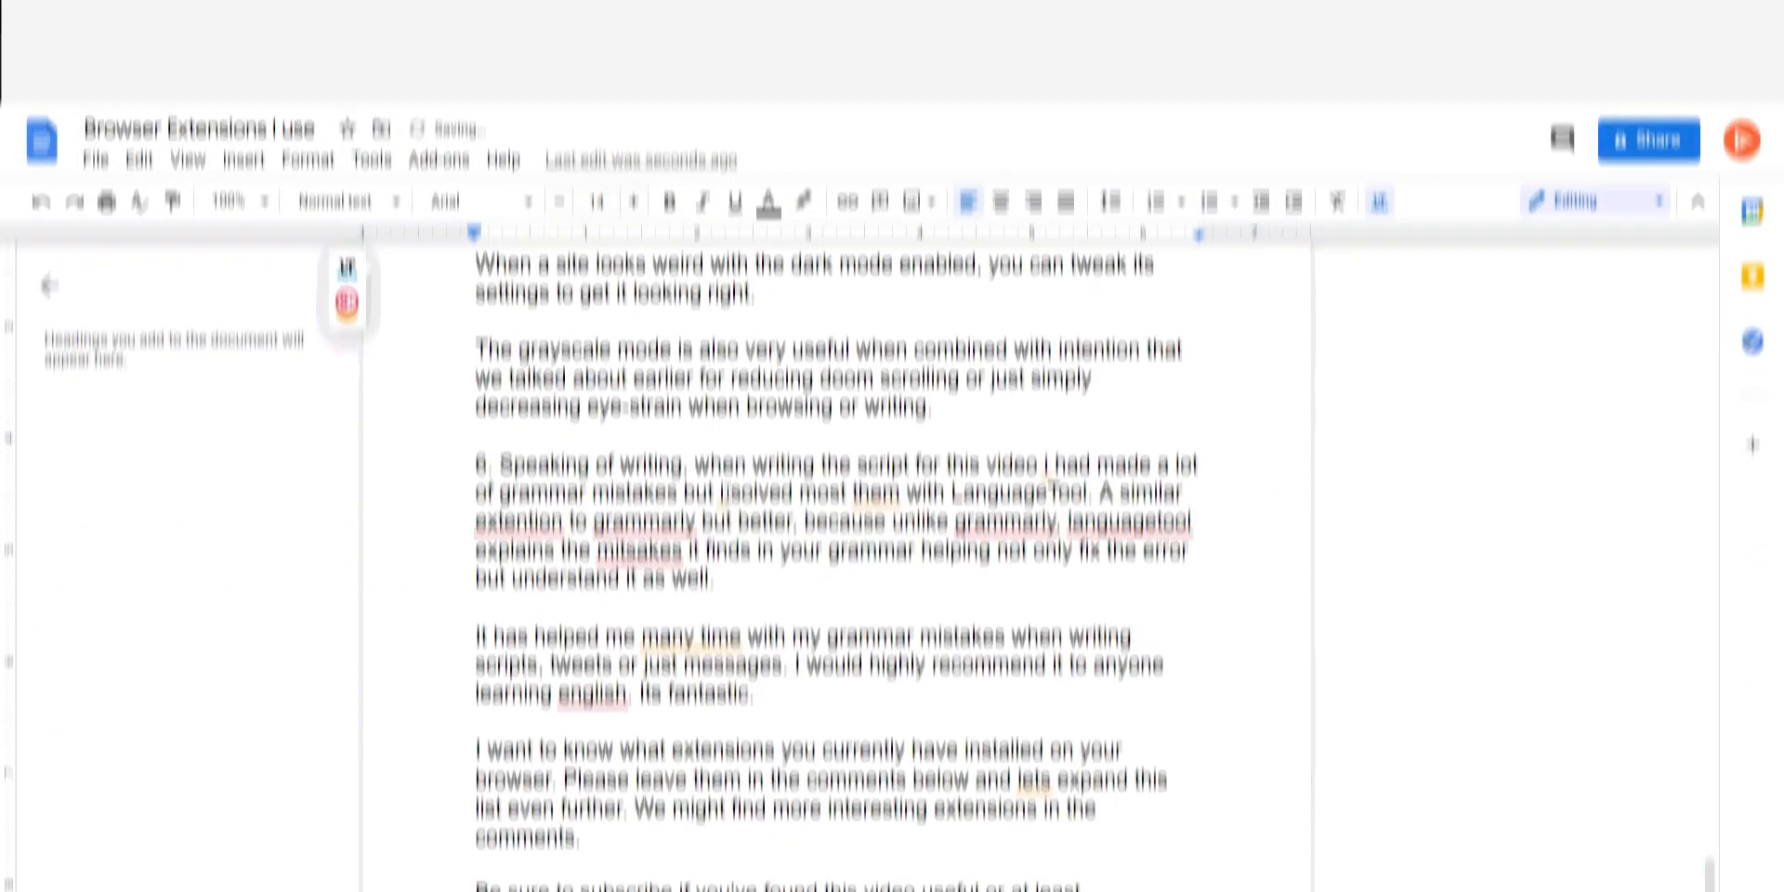
click(724, 390)
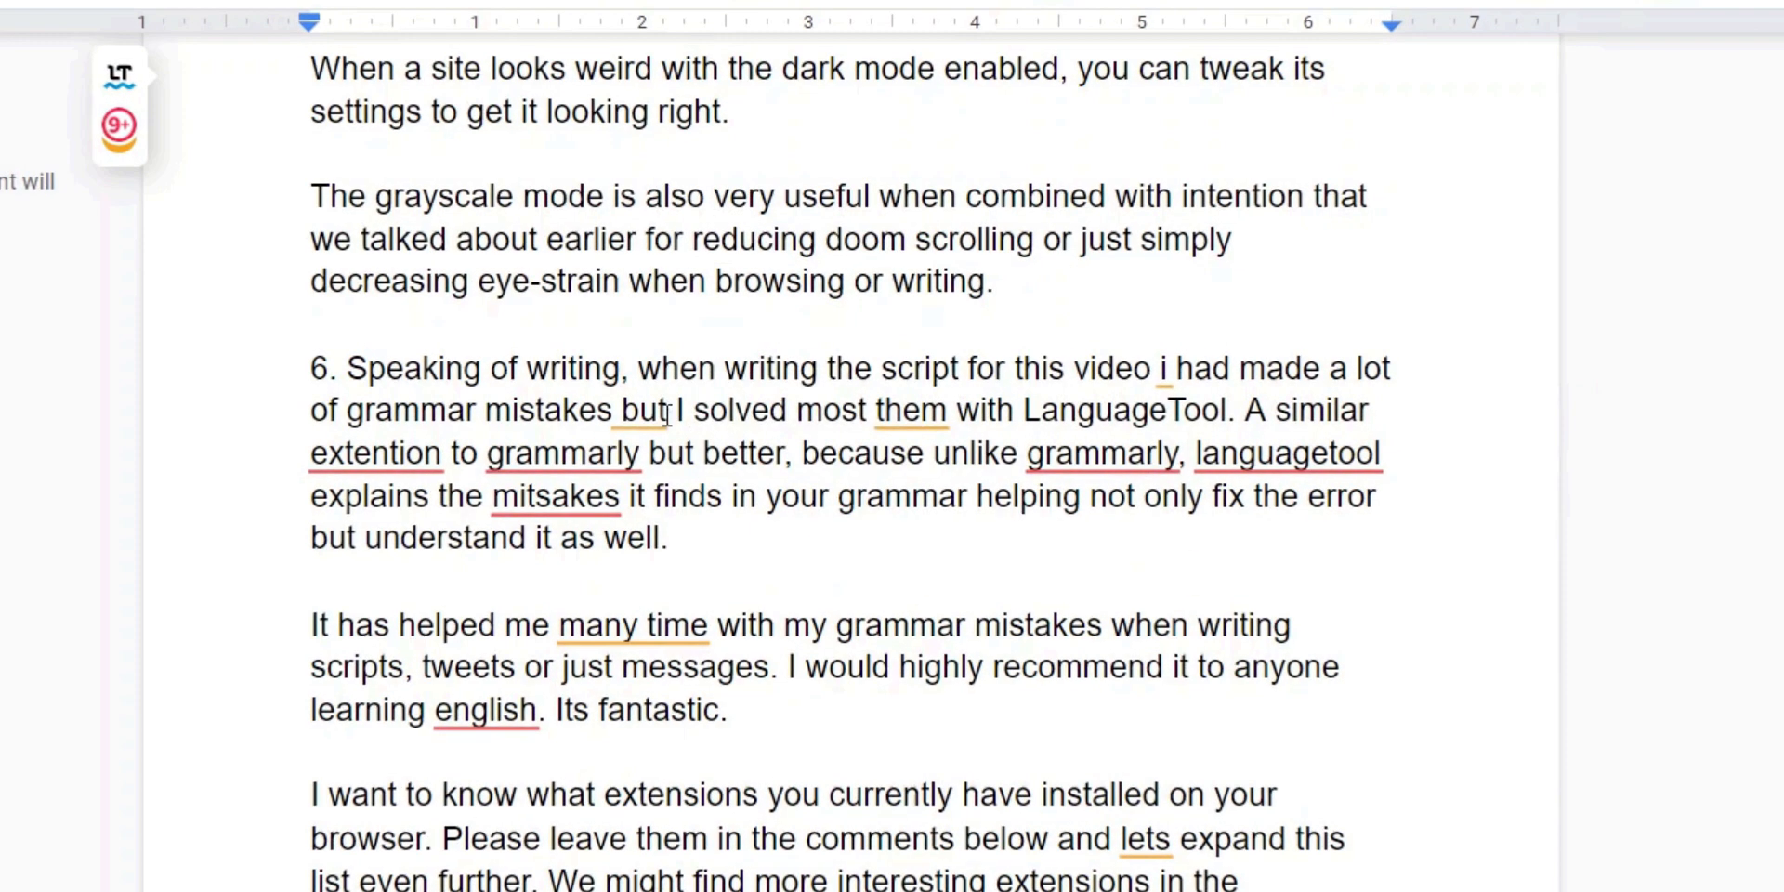
click(640, 410)
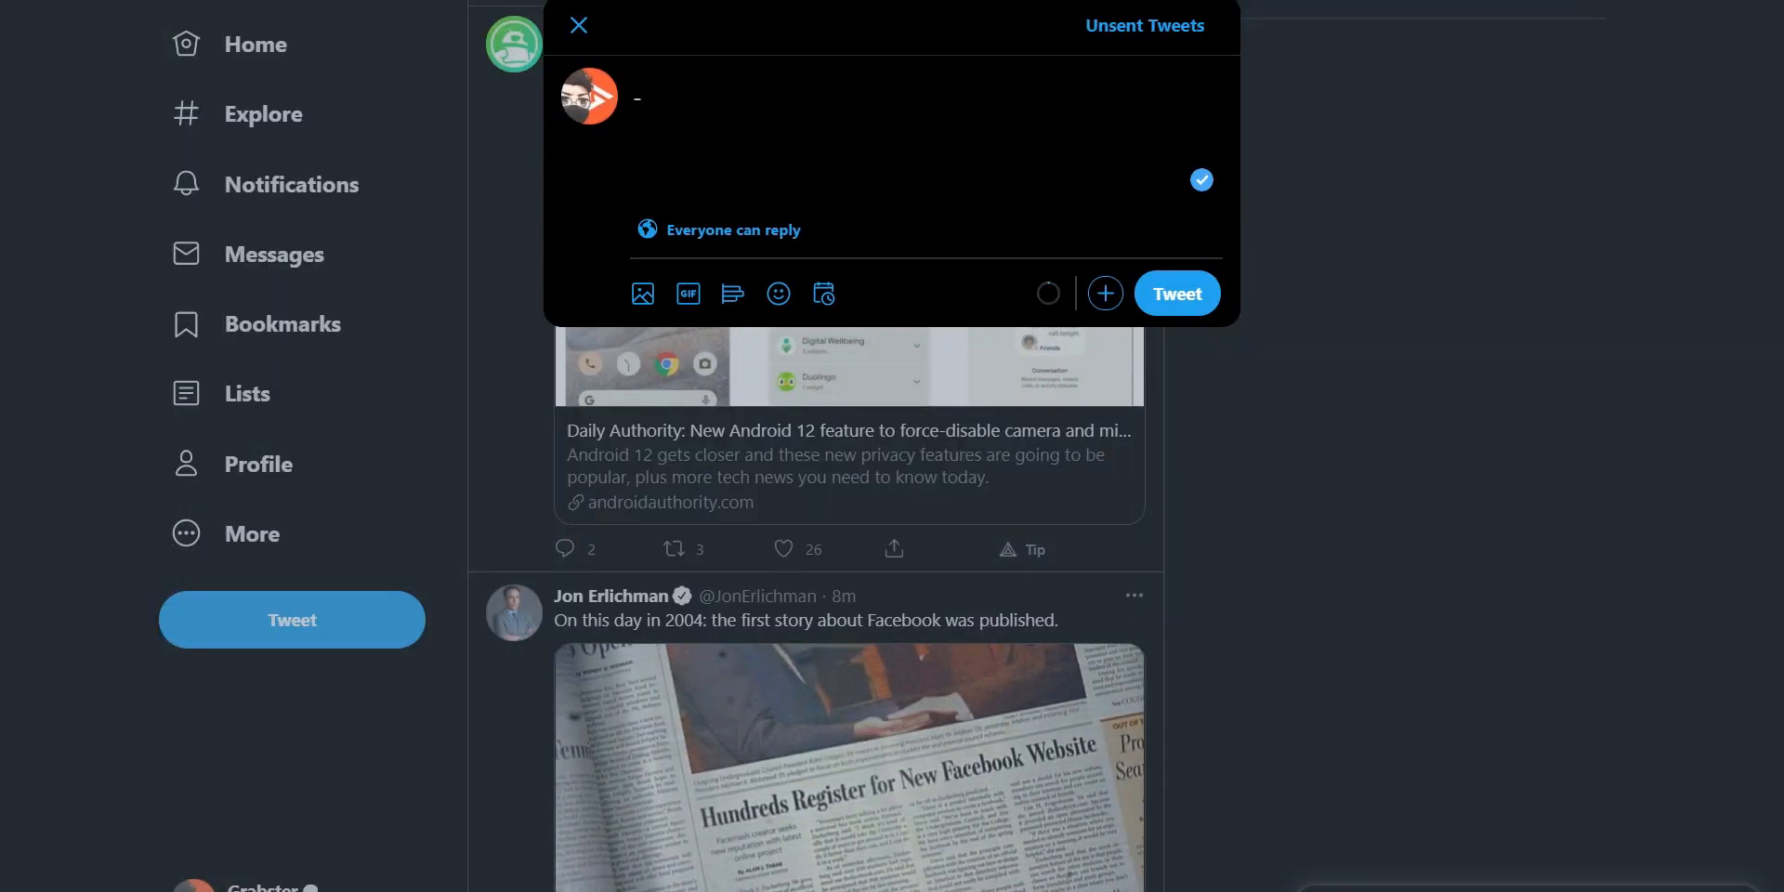
- Type the tweet 'if you can reply to this tweet you must legaly reply with an epic meme...'
text(if you)
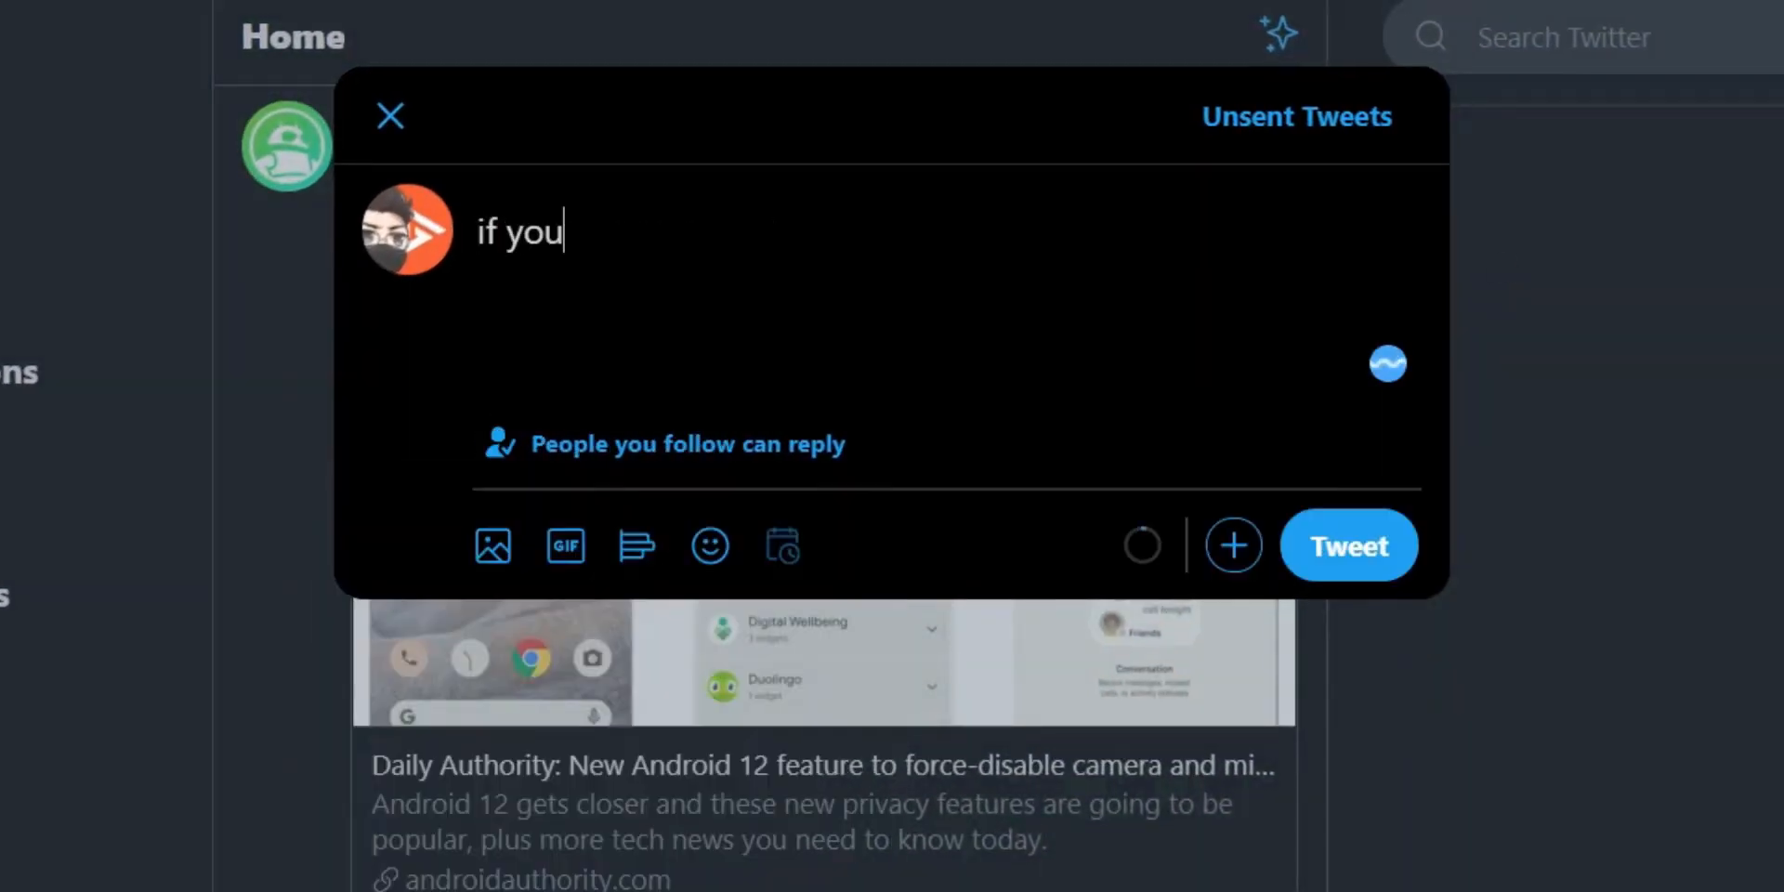
text(can reply to this tweet you)
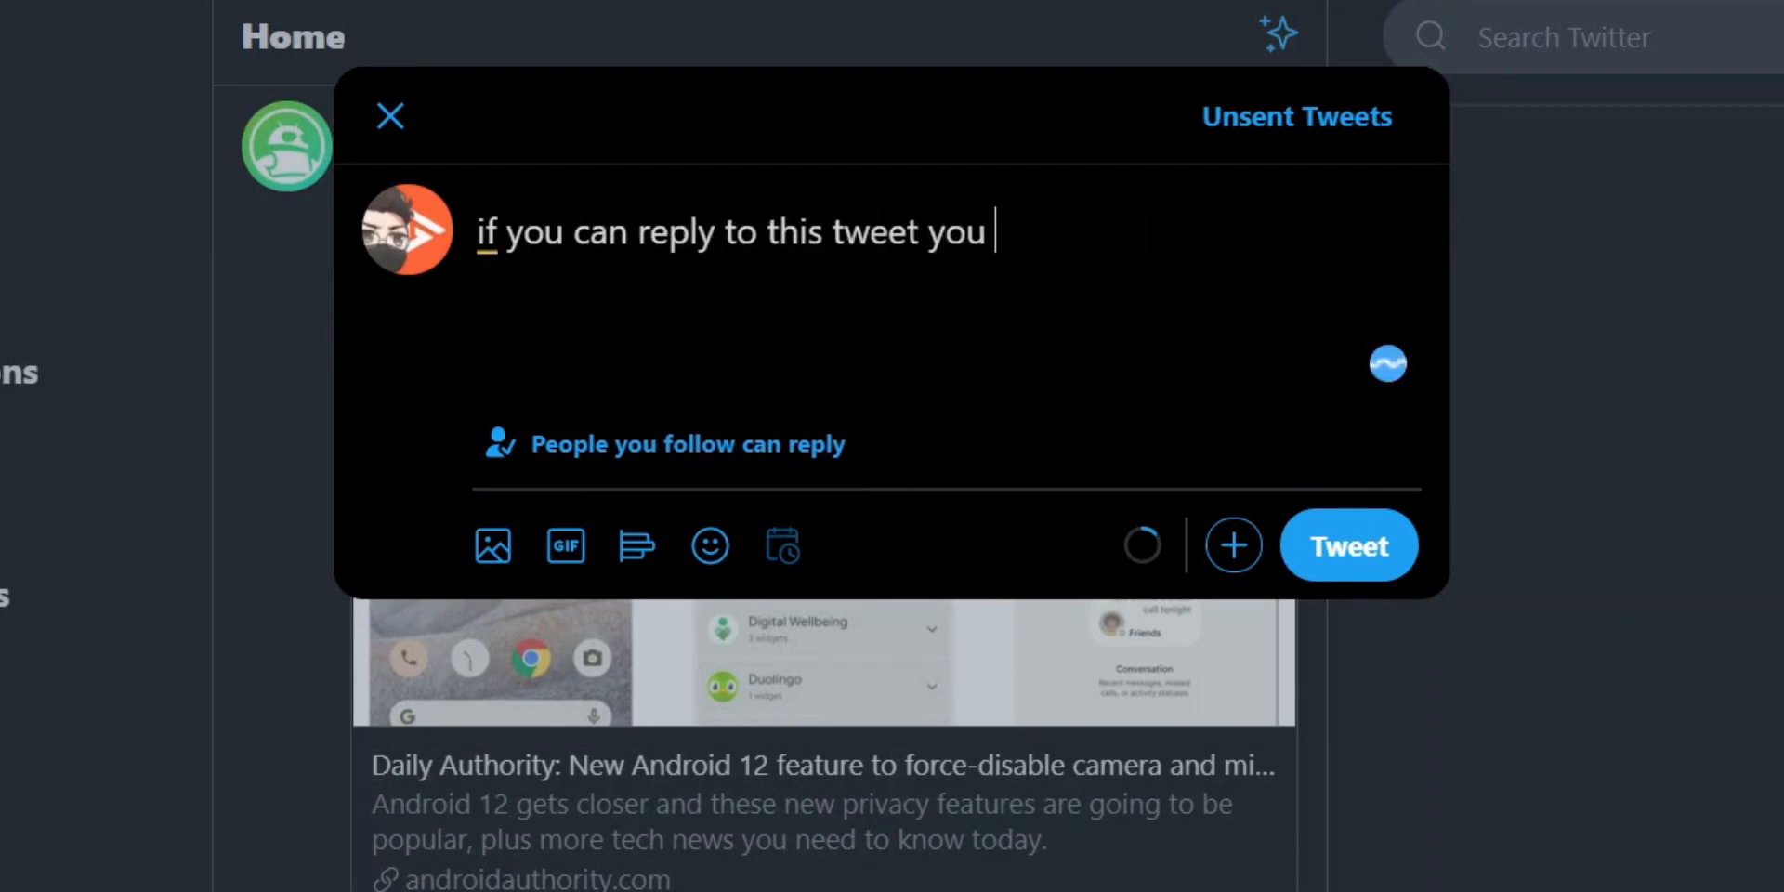
text(must legaly reply with an epic meme. otherwise you have a microscopic)
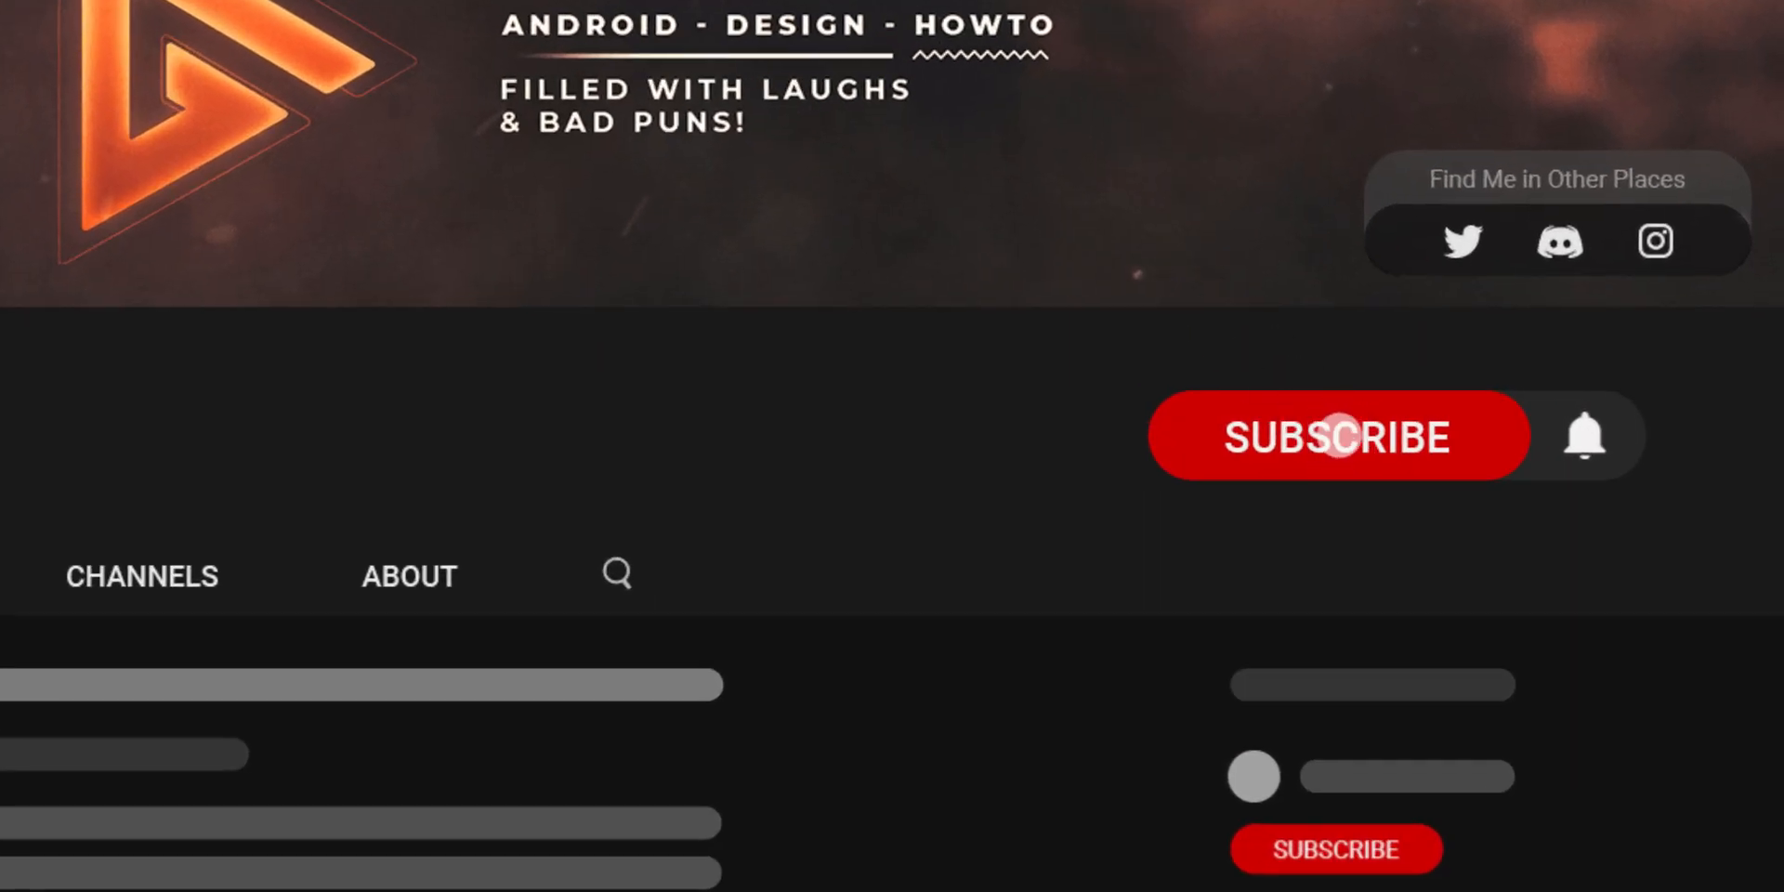
- Subscribe to the Android - Design - Howto YouTube channel
click(1337, 436)
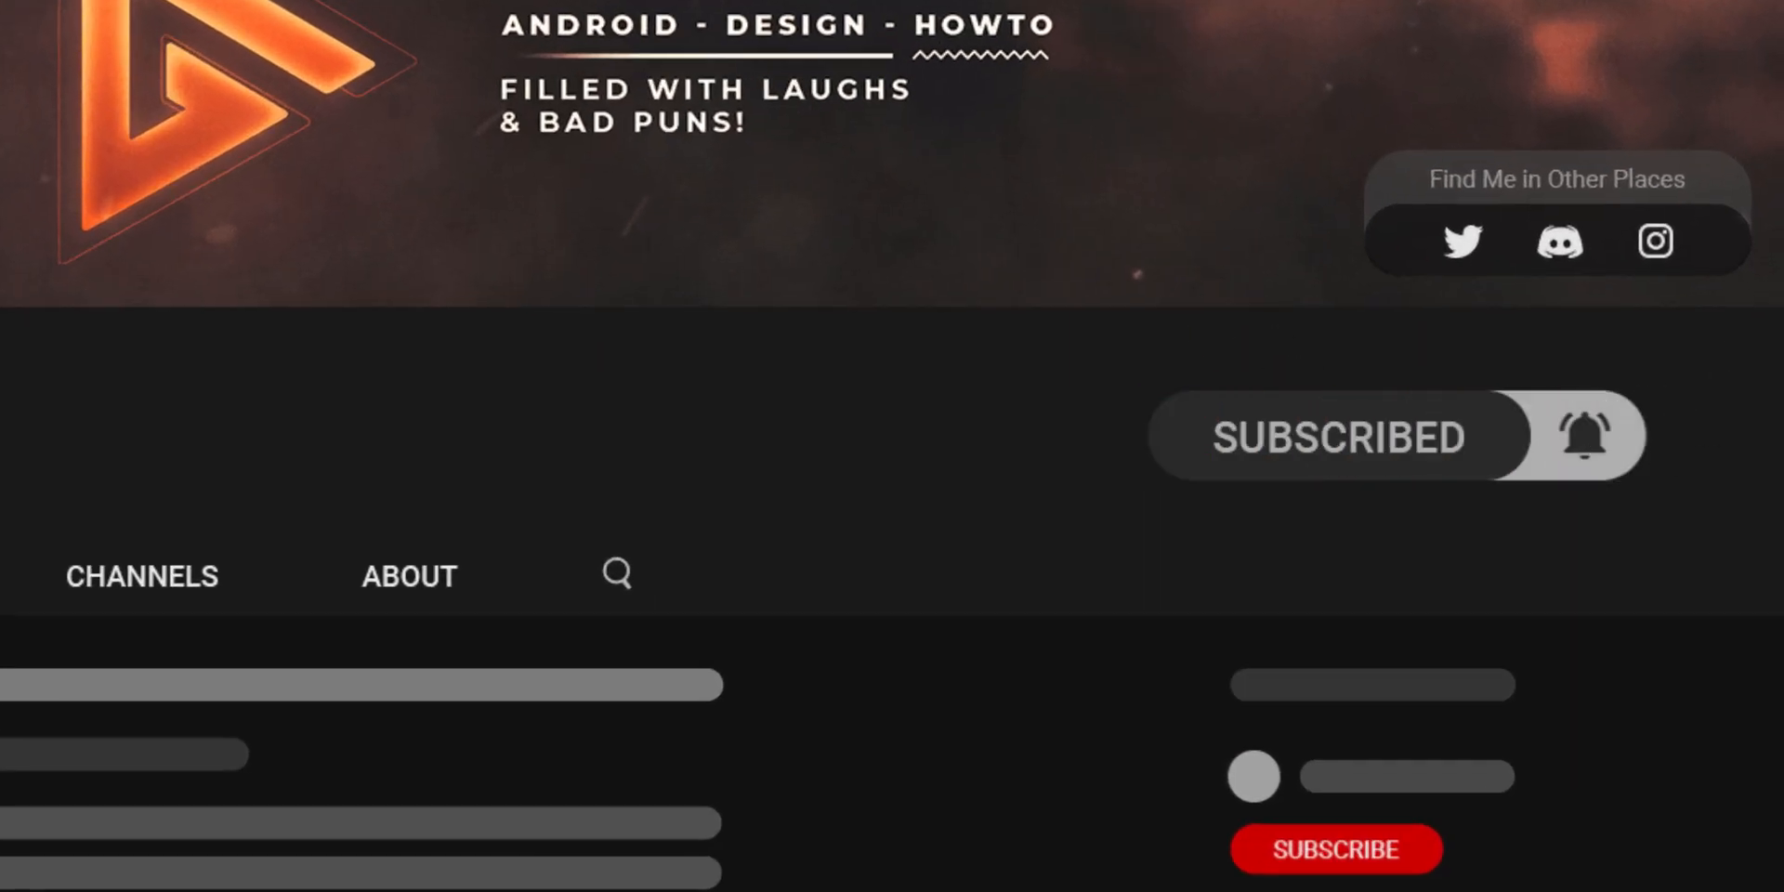